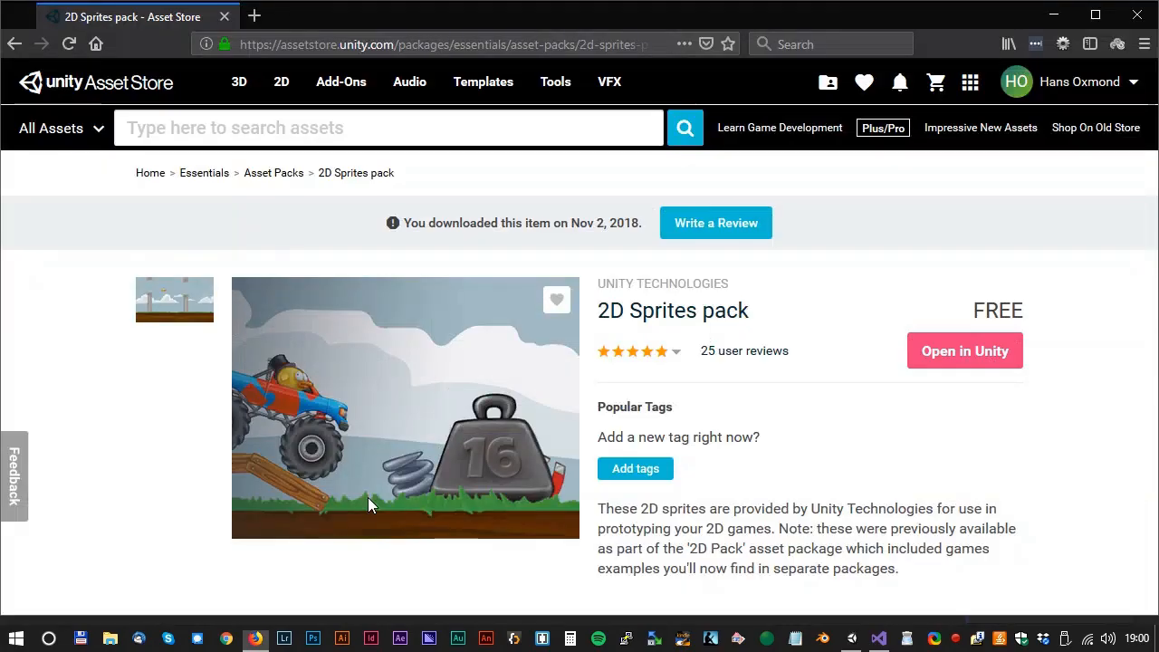
{"action": "mouse_move", "coordinate": [964, 351]}
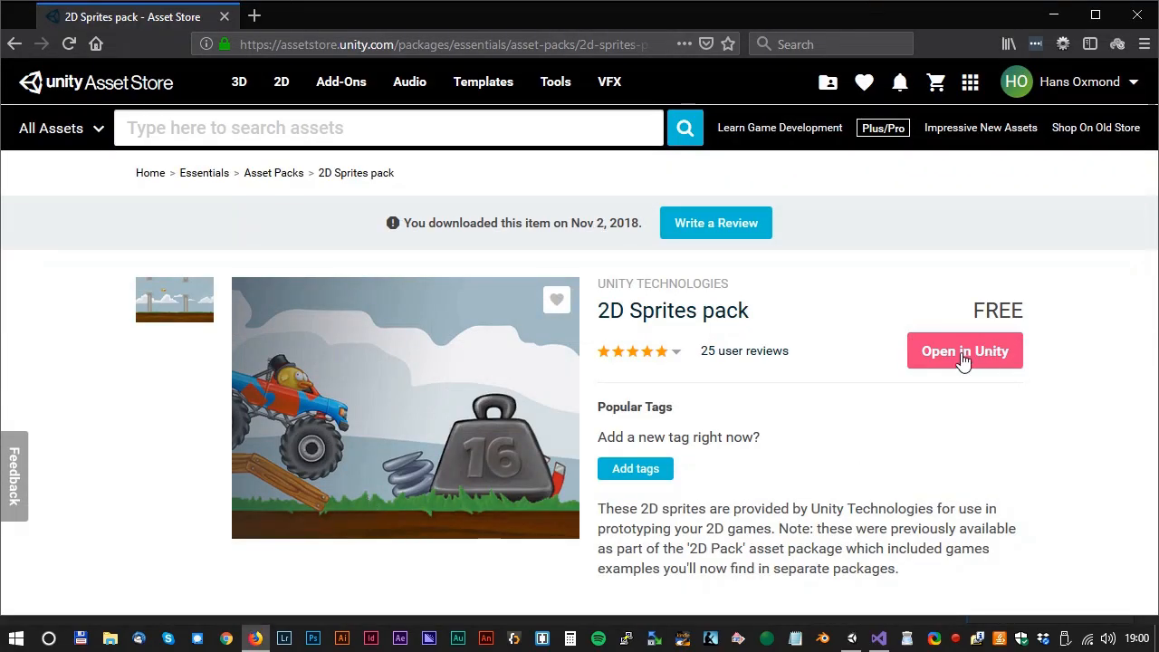
- Import the 2D Sprites pack with the selection cleared so only chosen sprites are picked
{"action": "left_click", "coordinate": [964, 351]}
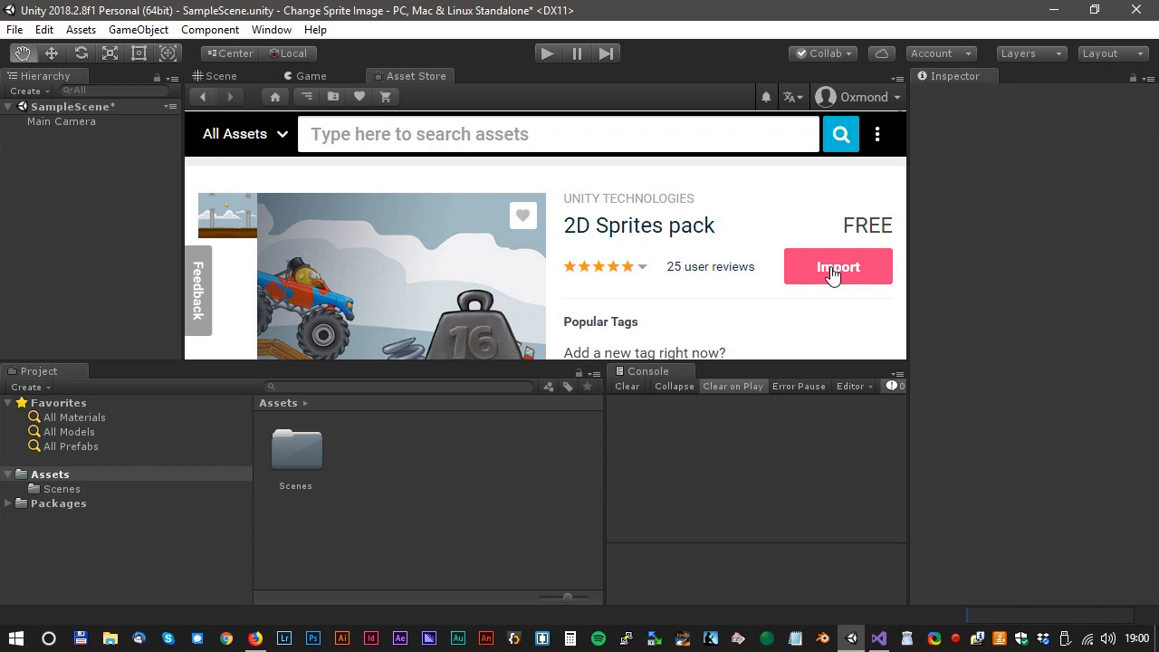
{"action": "left_click", "coordinate": [838, 266]}
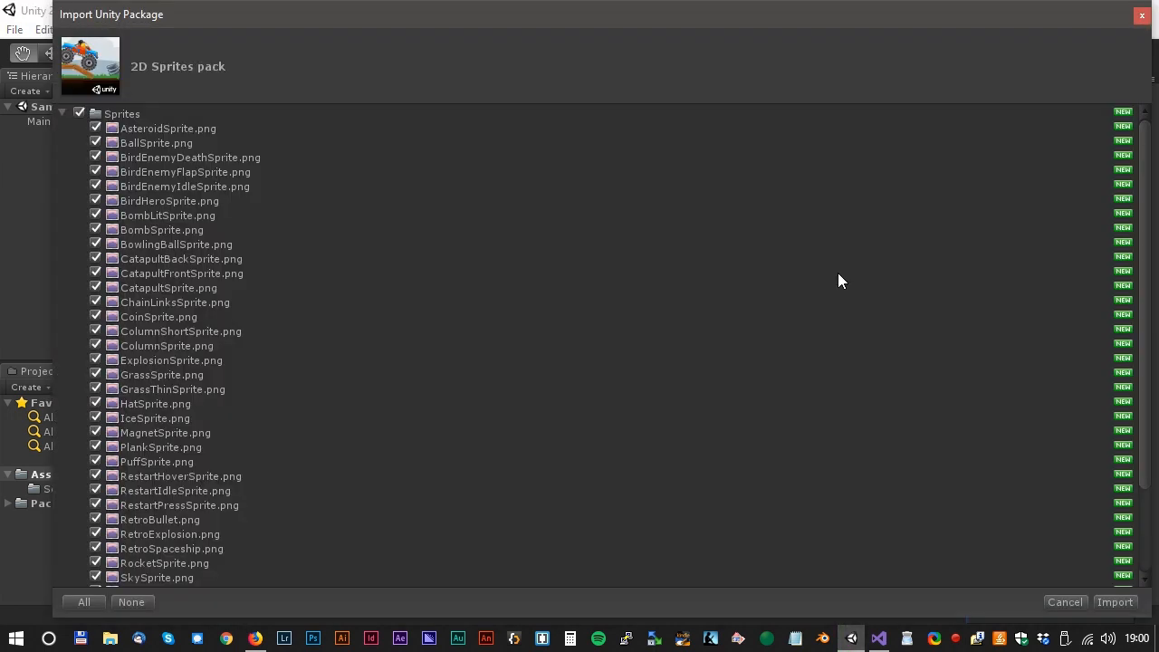
{"action": "left_click", "coordinate": [132, 601]}
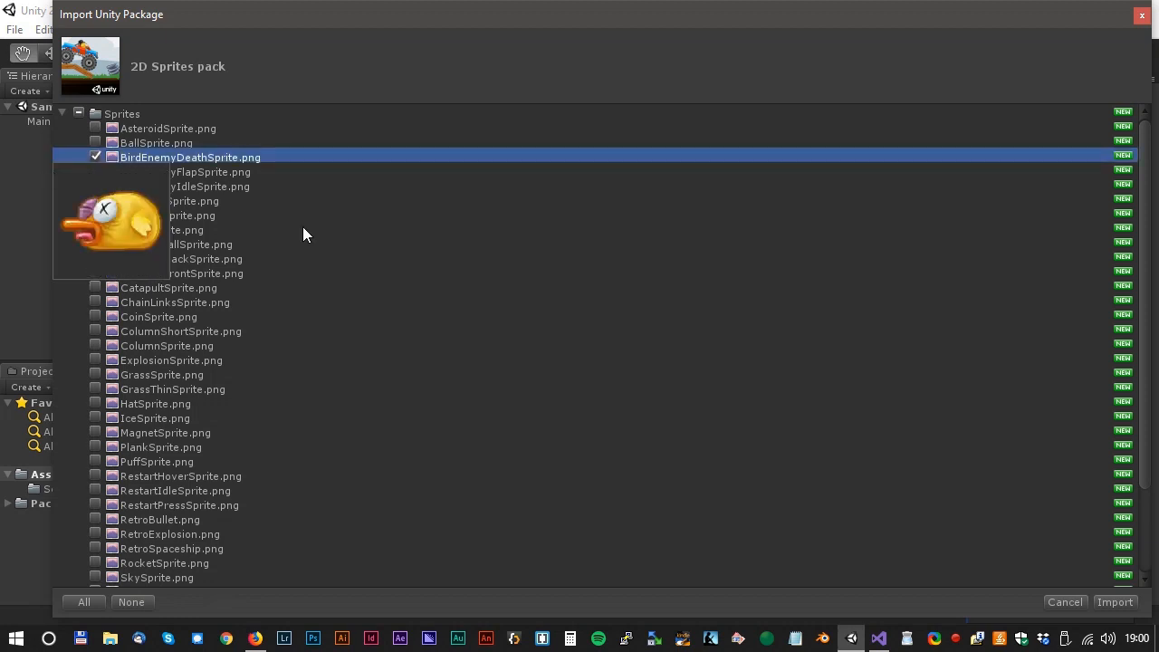
{"action": "scroll", "scroll_direction": "down", "scroll_amount": 3}
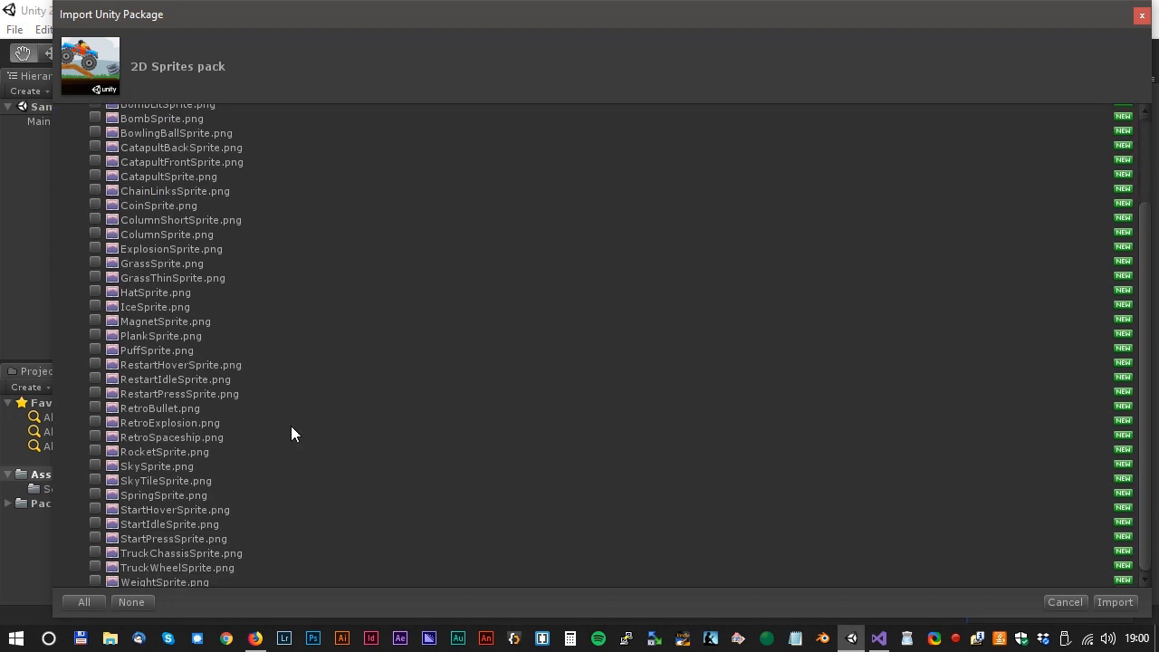
{"action": "mouse_move", "coordinate": [102, 485]}
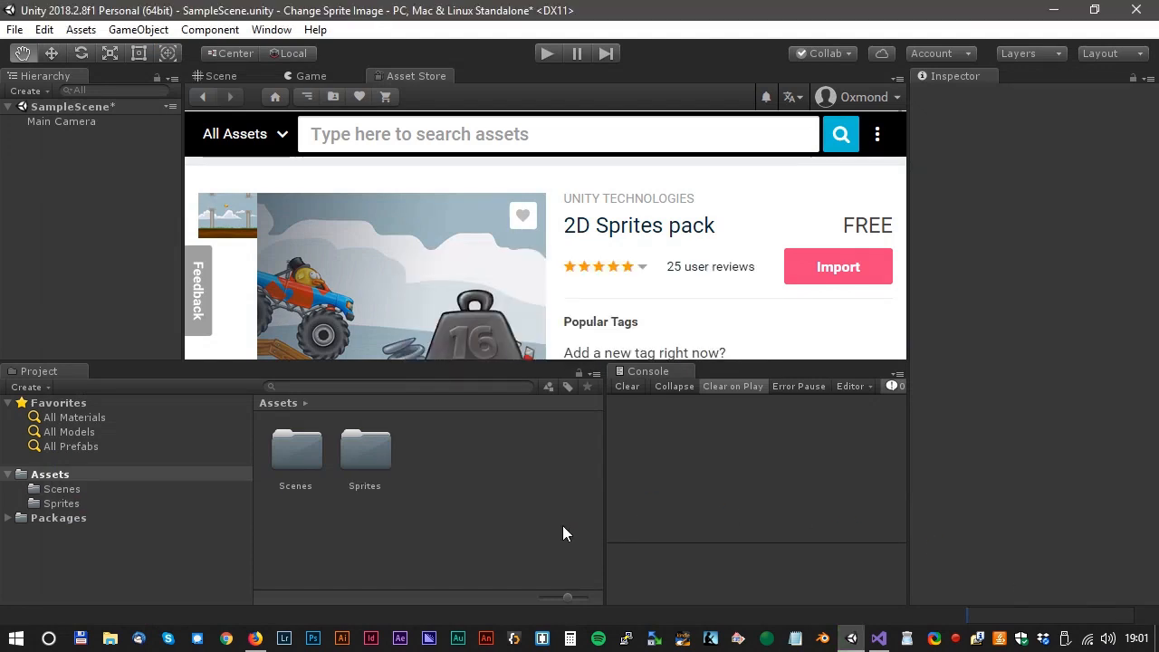
{"action": "mouse_move", "coordinate": [371, 460]}
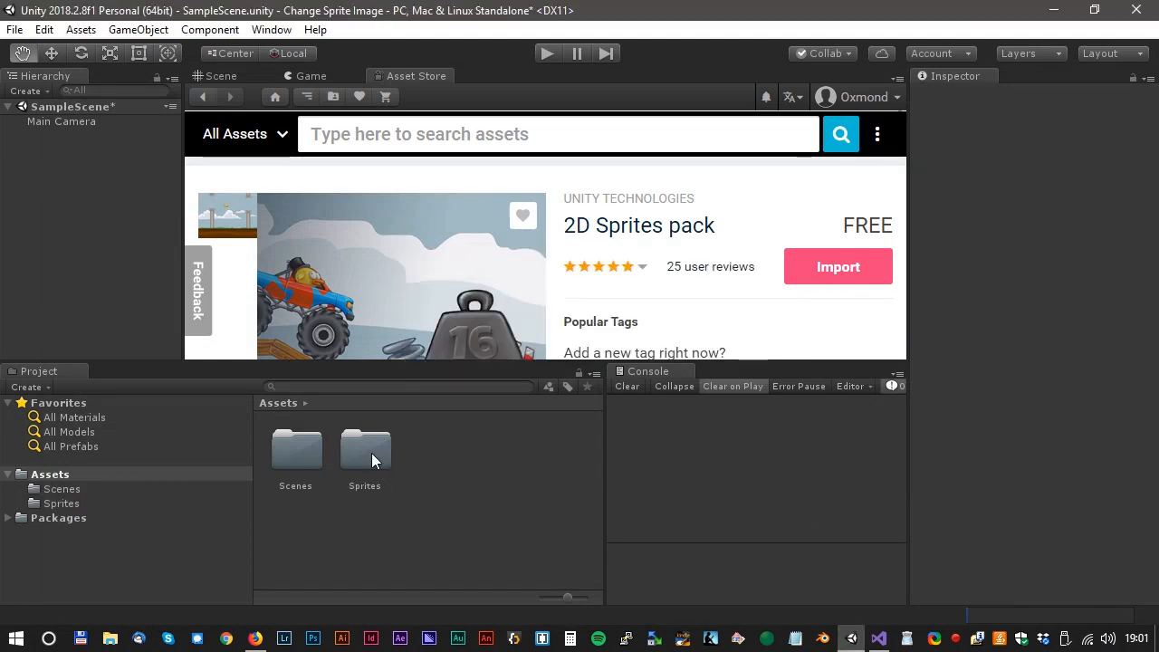
- Open the Sprites folder, rename SkySprite to Background, and select a bird sprite to rename
{"action": "double_click", "coordinate": [364, 448]}
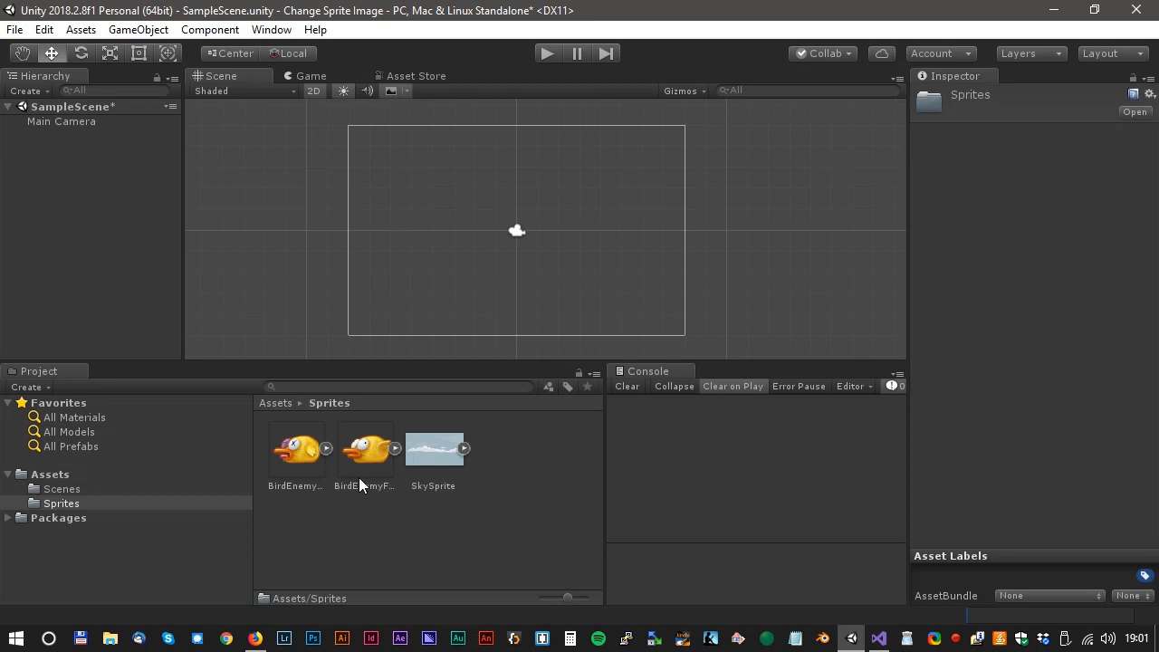
{"action": "left_click", "coordinate": [433, 448]}
{"action": "type", "text": "Background"}
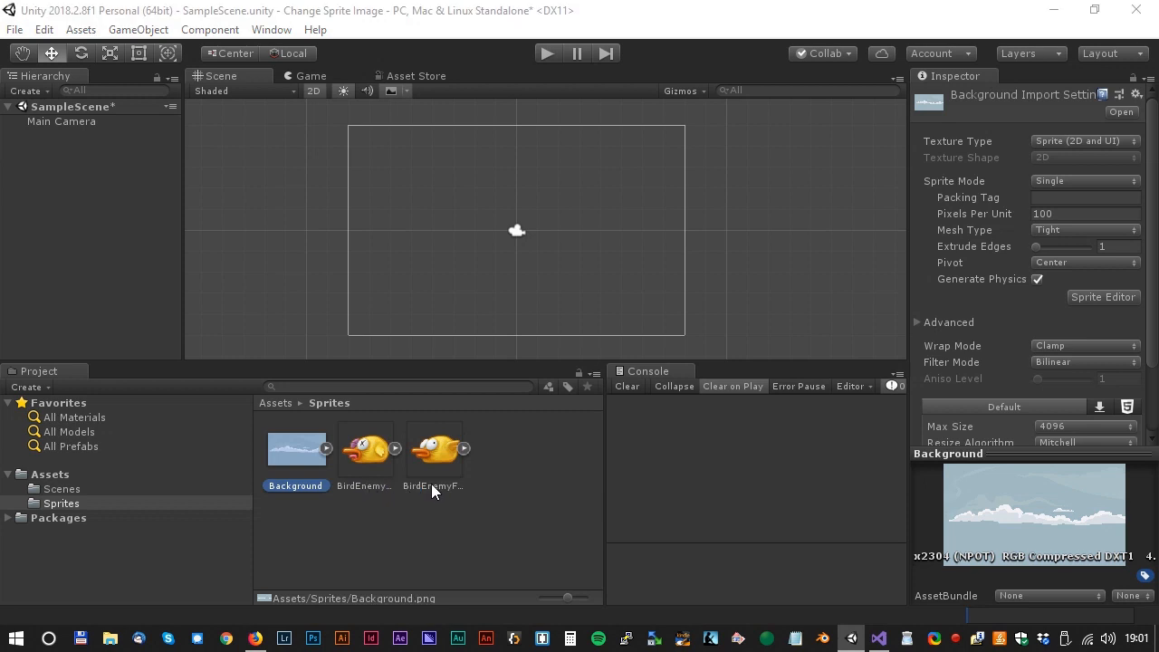
{"action": "left_click", "coordinate": [432, 448]}
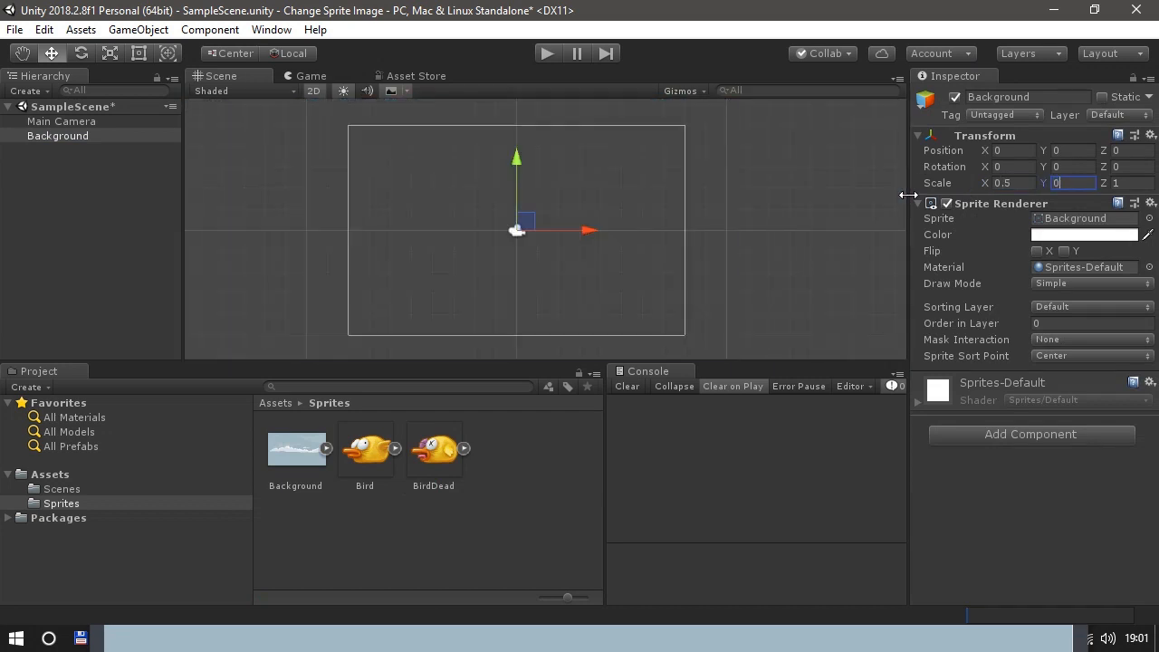
- Enter 0.5 in the sprite Transform, then play and stop a scene preview
{"action": "type", "text": "0.5"}
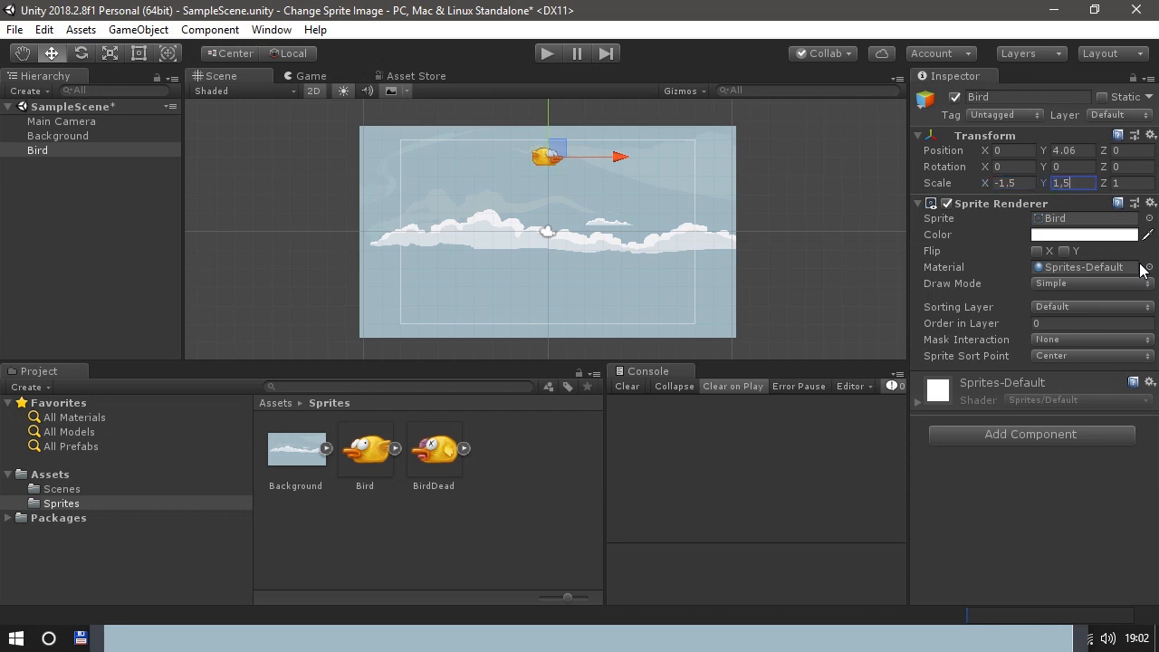
{"action": "mouse_move", "coordinate": [784, 183]}
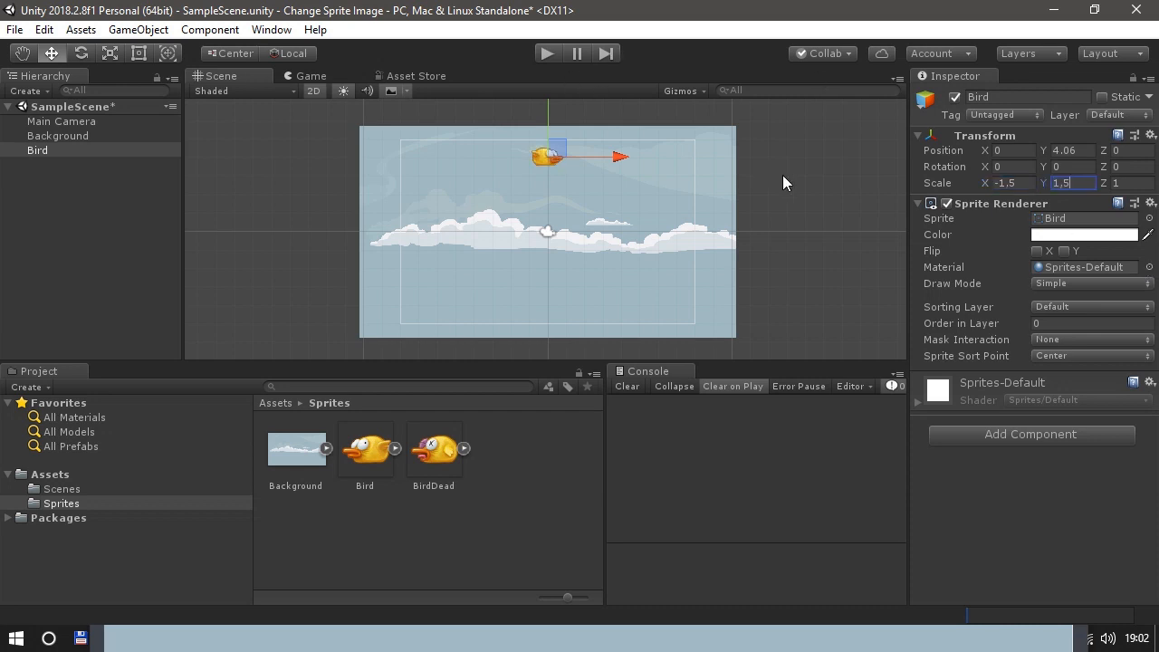
{"action": "left_click", "coordinate": [547, 52]}
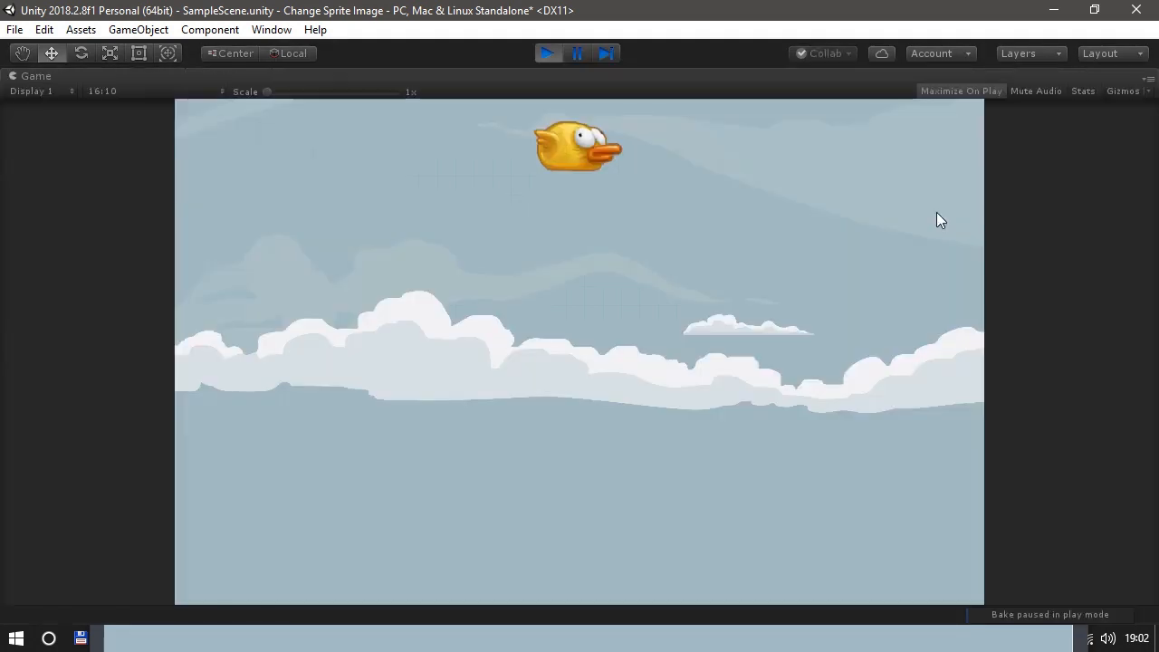
{"action": "left_click", "coordinate": [547, 53]}
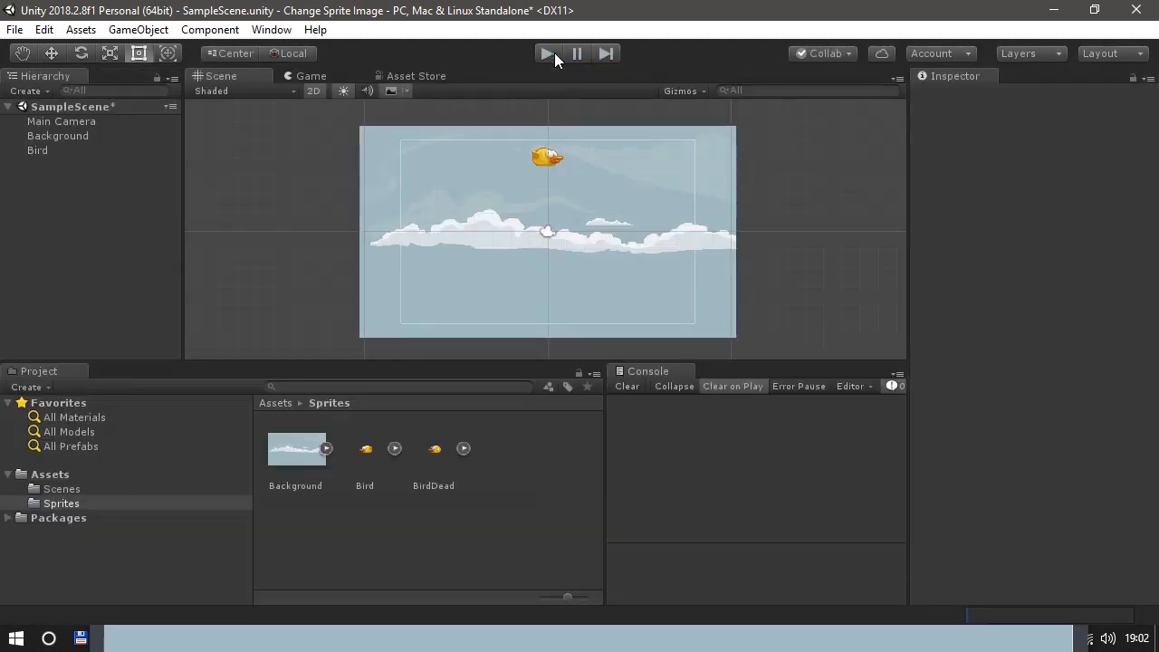
{"action": "left_click", "coordinate": [50, 474]}
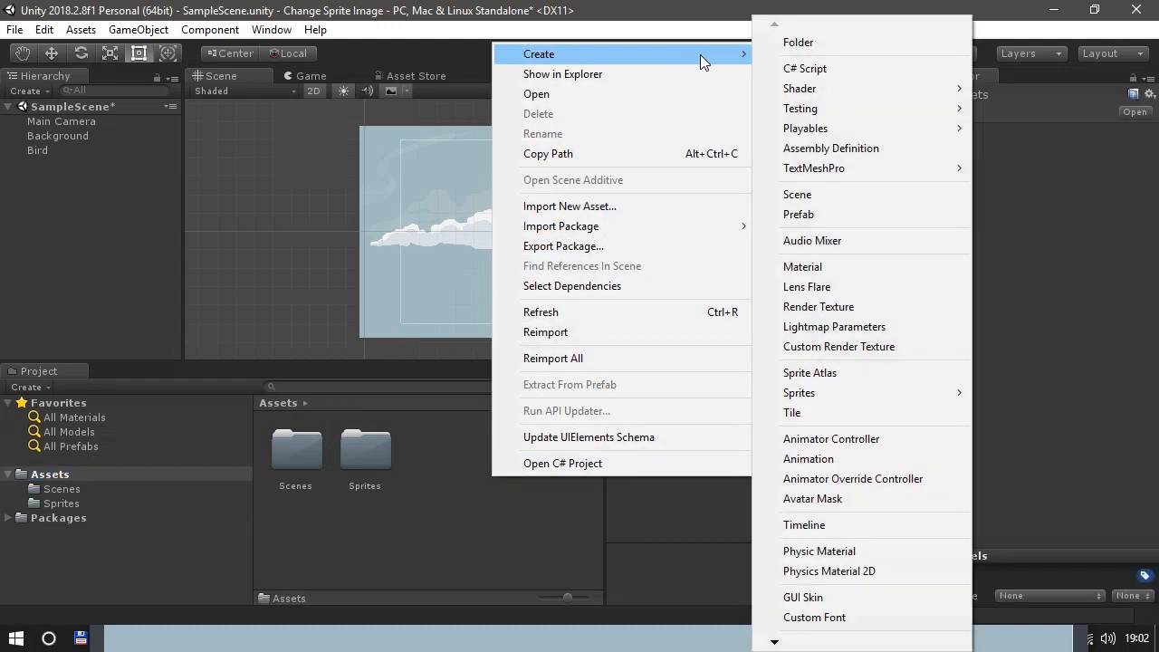
- Create a C# script named Bird in Assets and open it for editing
{"action": "left_click", "coordinate": [804, 68]}
{"action": "type", "text": "B"}
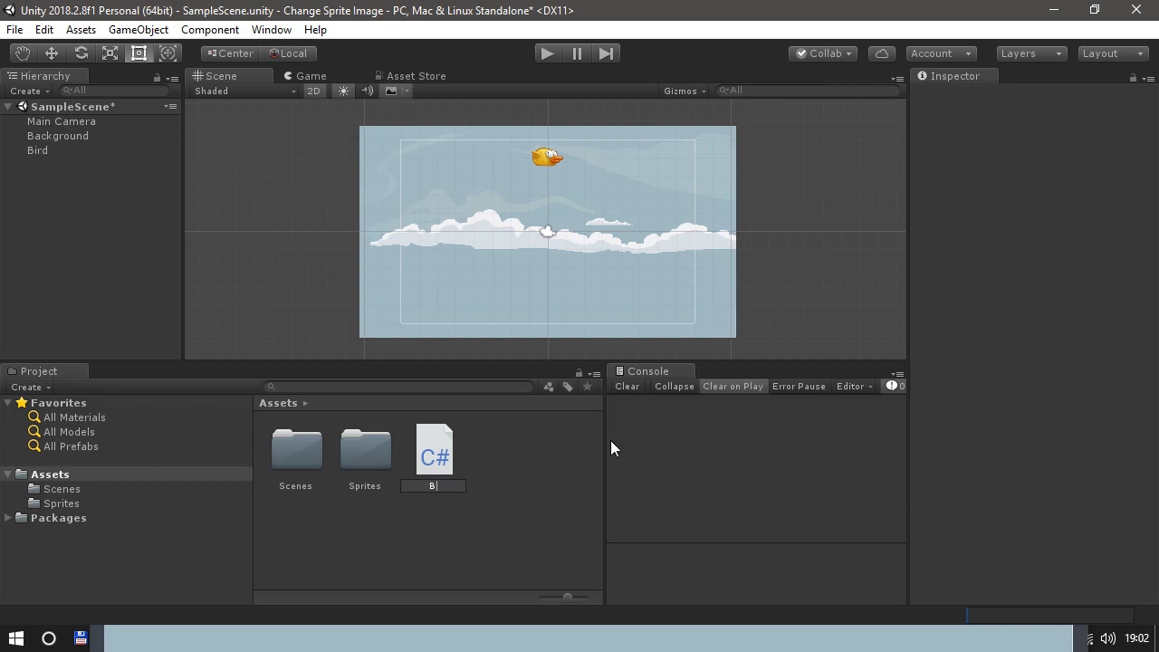
{"action": "type", "text": "ird"}
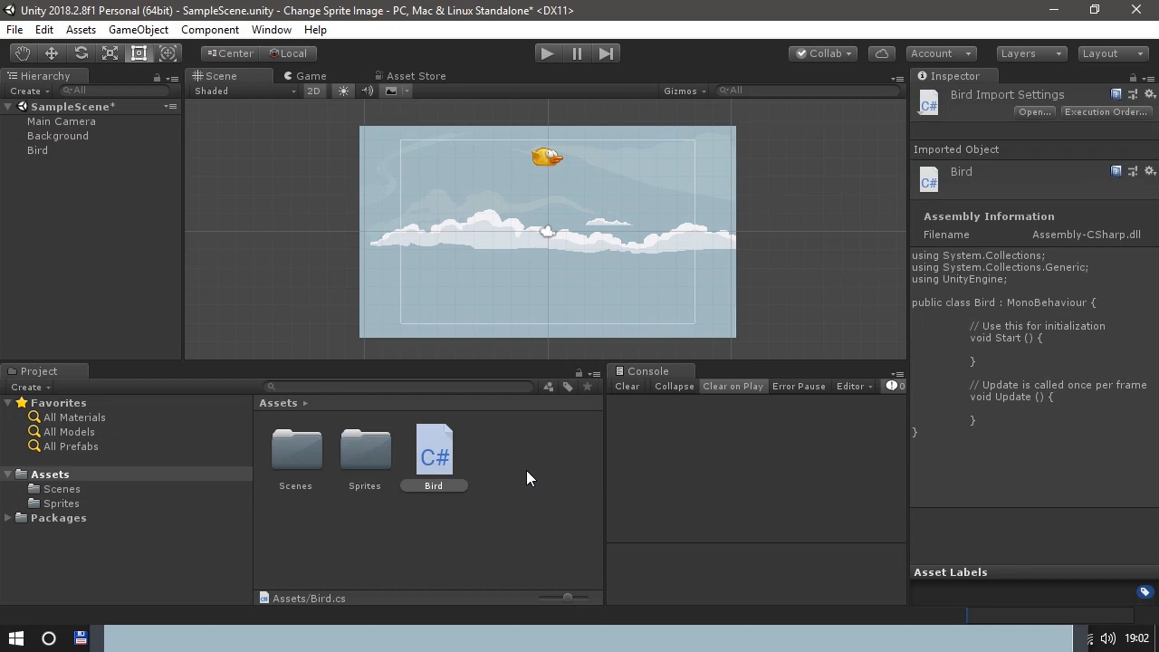
{"action": "left_click", "coordinate": [37, 150]}
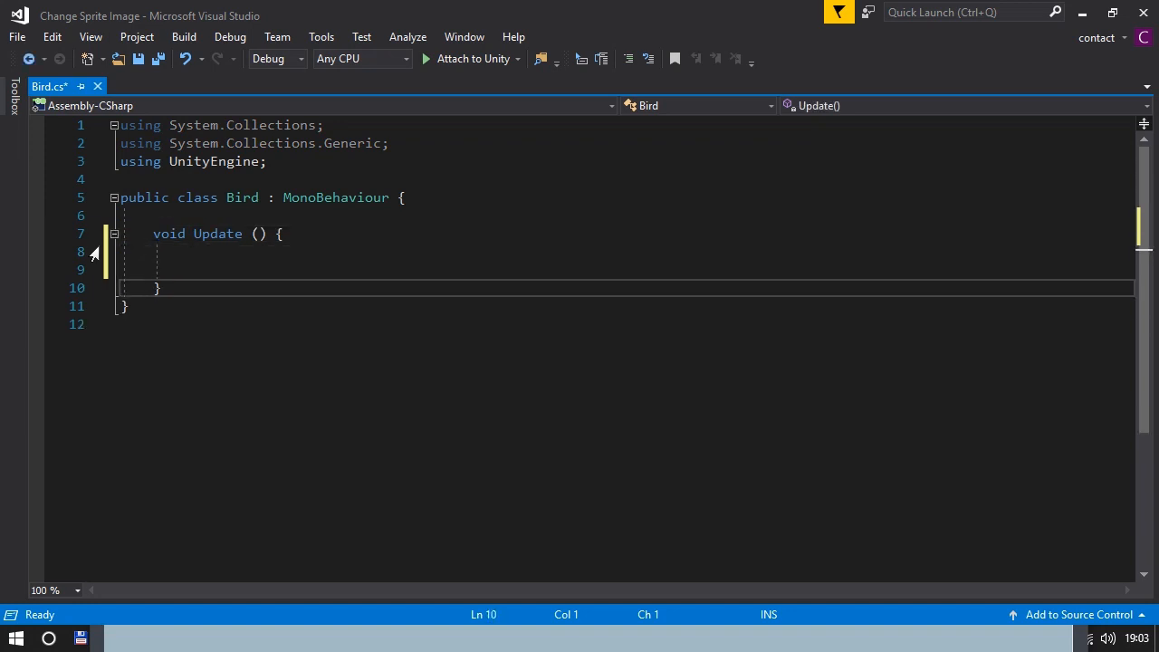
- Add transform.Translate(0f, -0.25f, 0f); inside Update so the bird falls each frame
{"action": "key", "text": "Enter"}
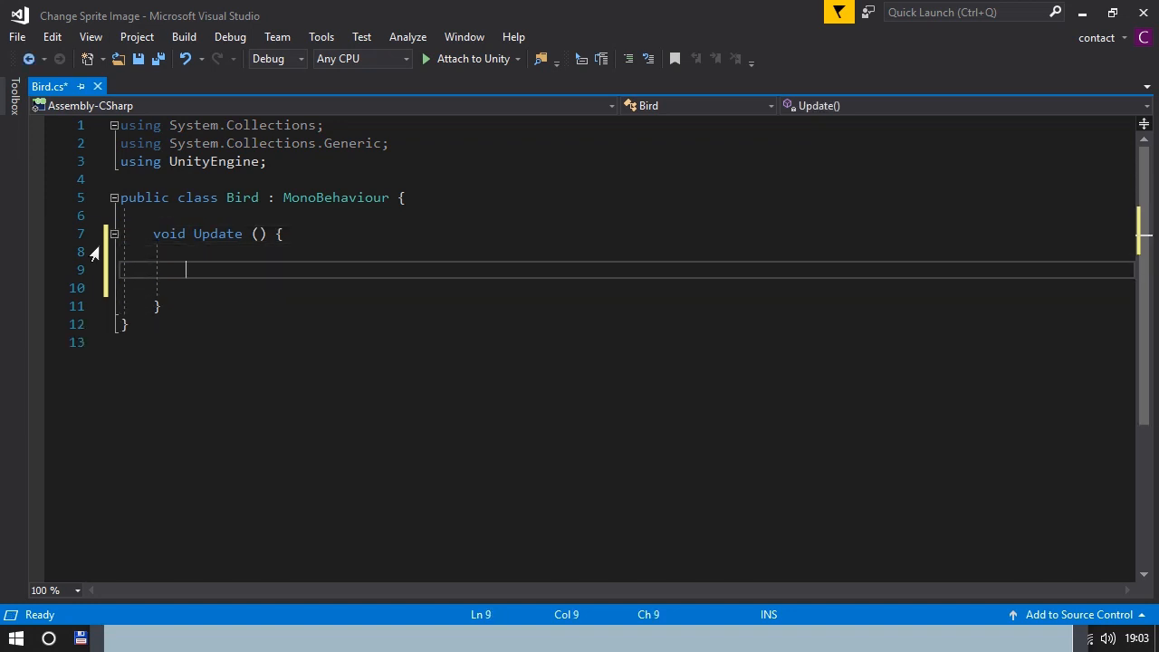
{"action": "type", "text": "trans"}
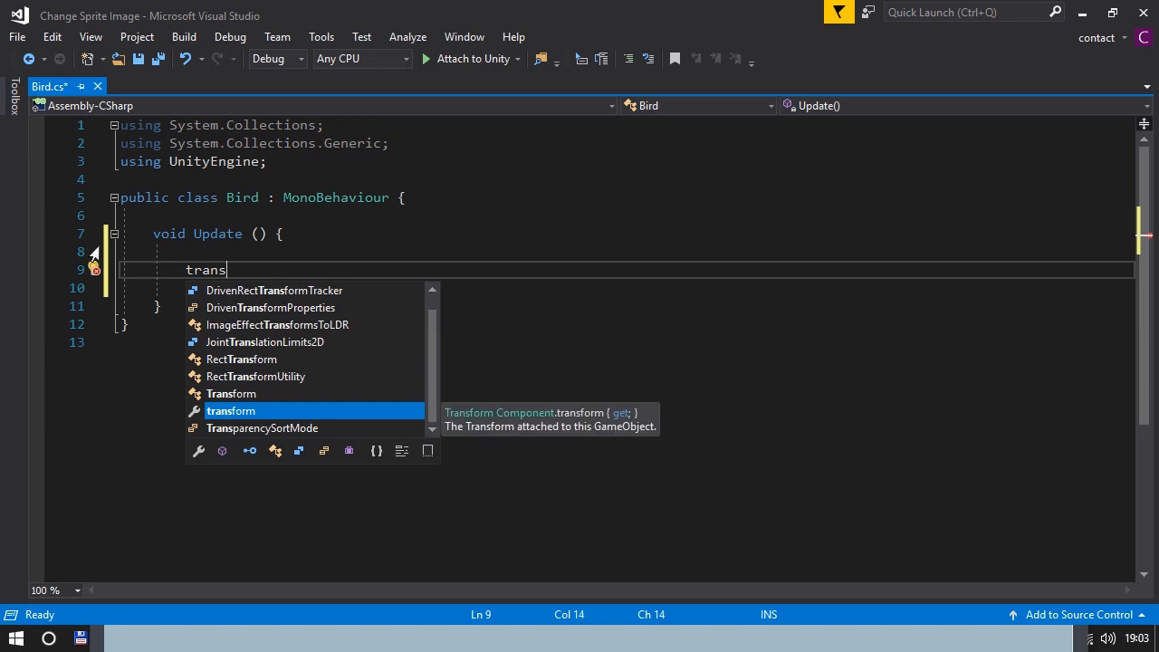
{"action": "type", "text": "form.tr"}
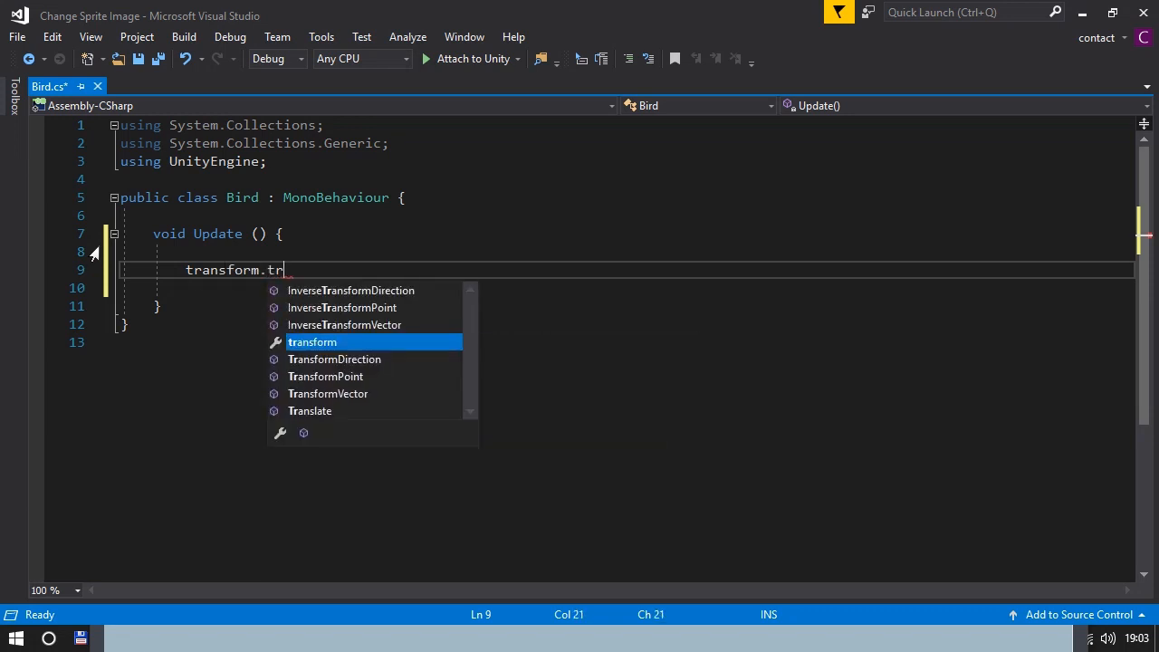
{"action": "type", "text": "nslate("}
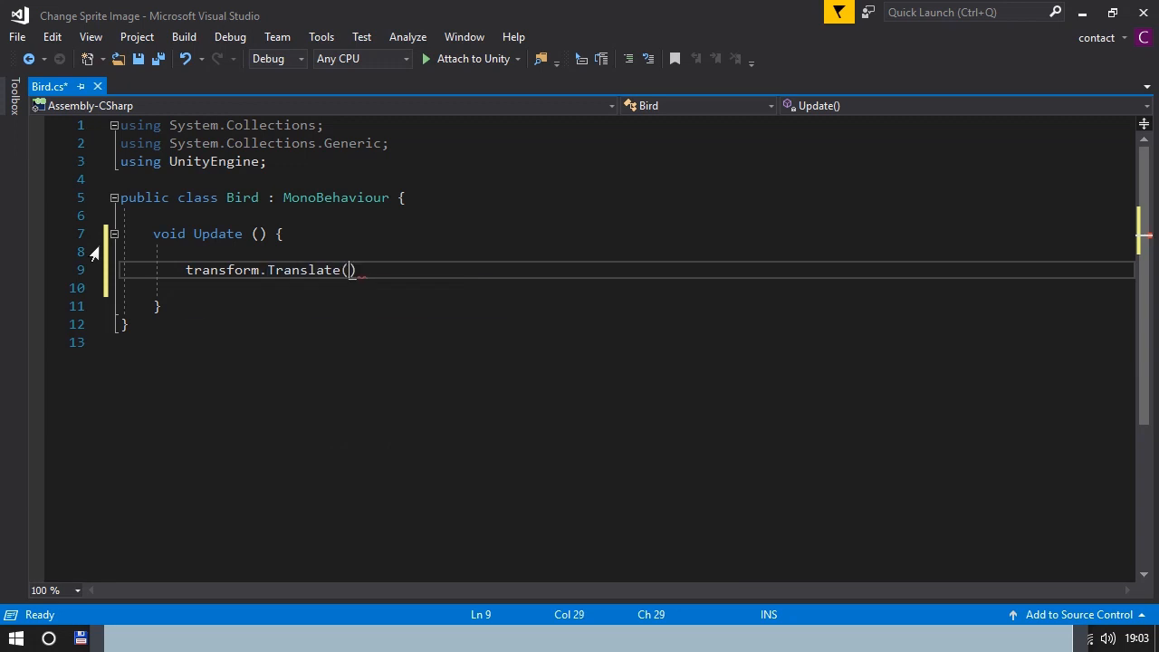
{"action": "type", "text": "("}
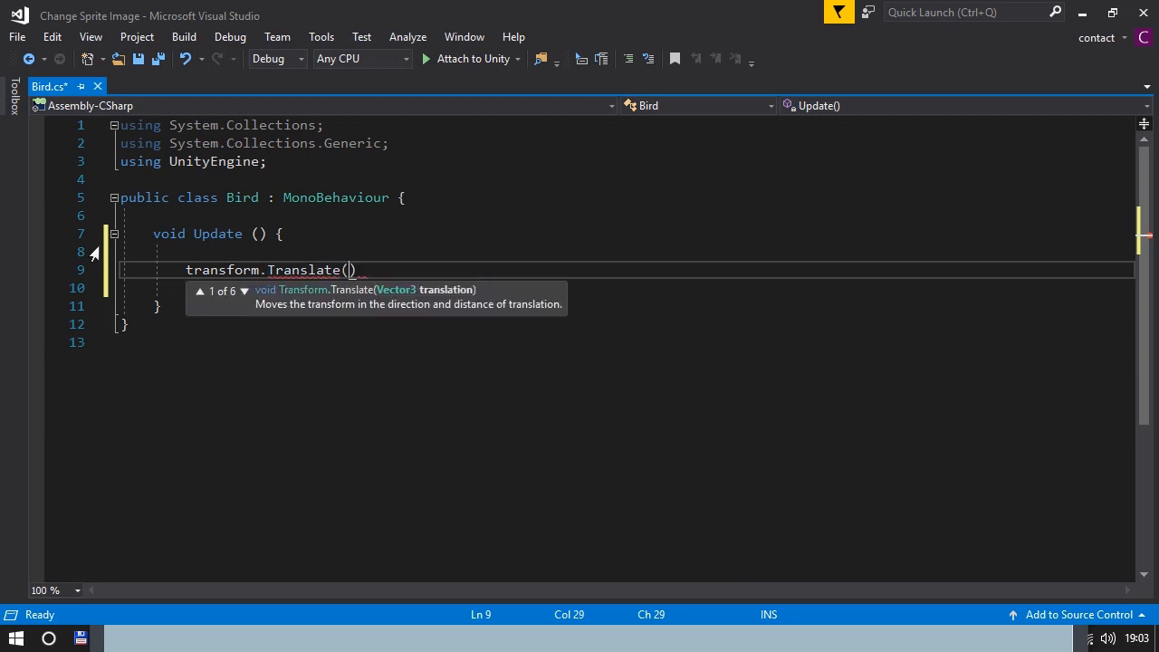
{"action": "type", "text": "0f,"}
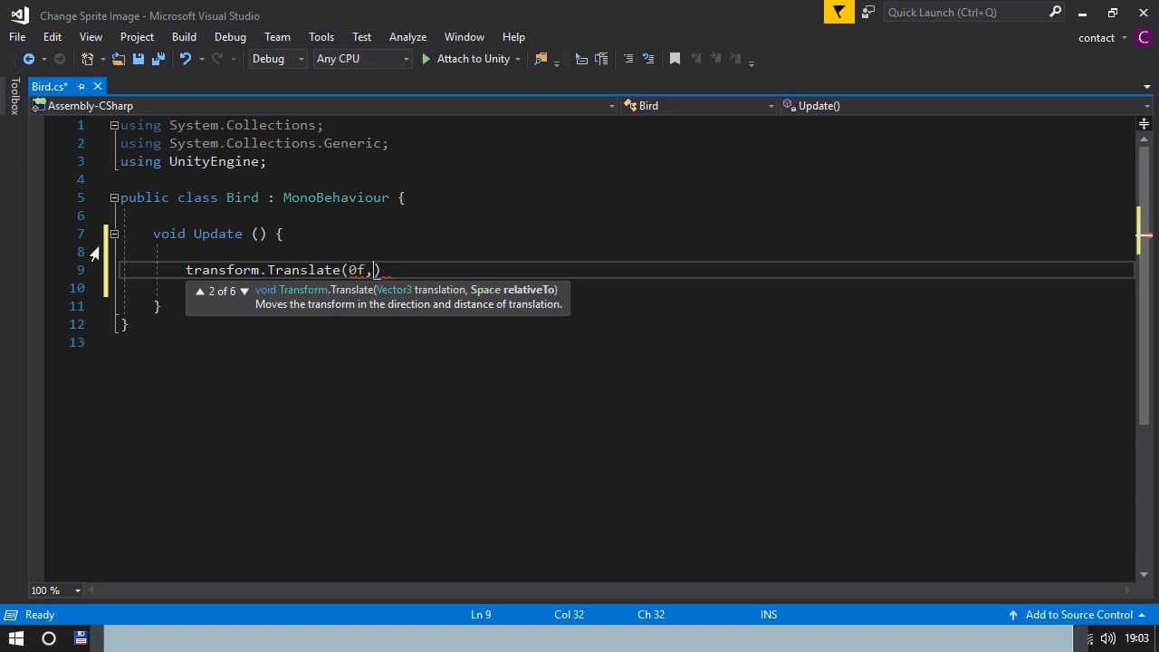
{"action": "type", "text": "-0,"}
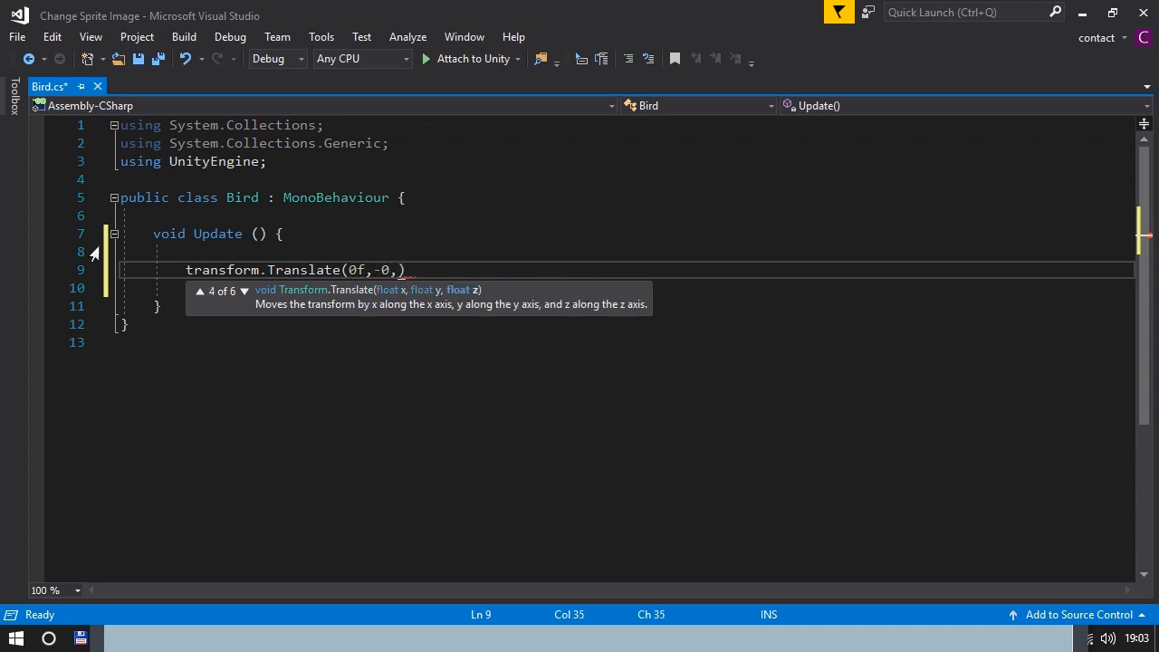
{"action": "type", "text": "25f"}
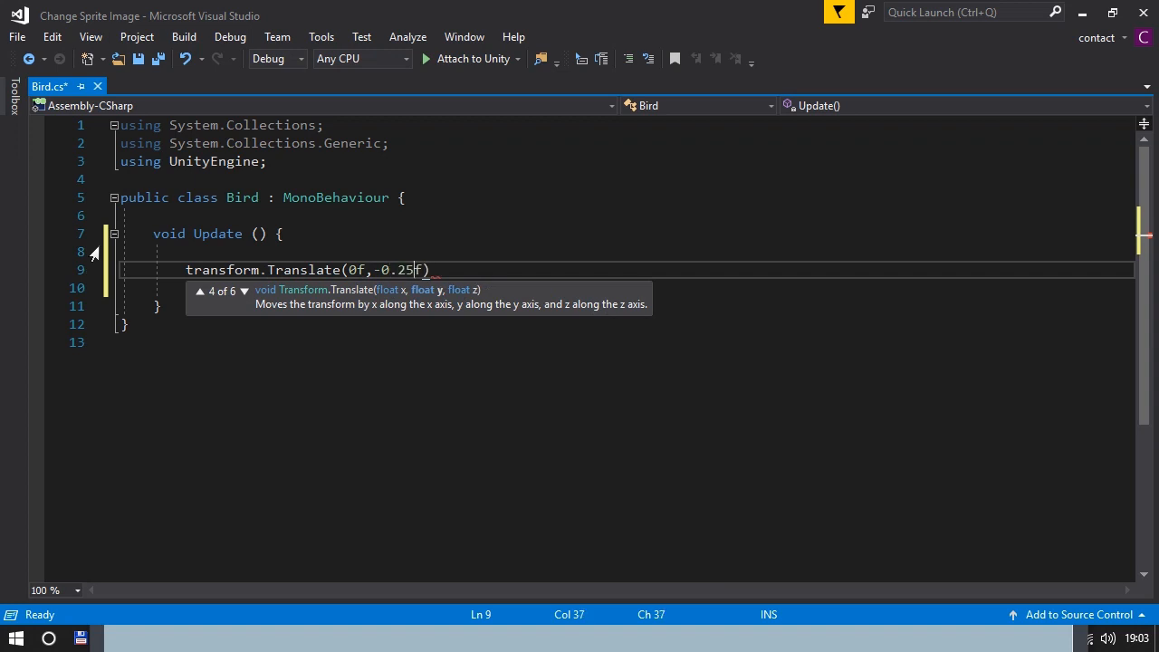
{"action": "type", "text": ","}
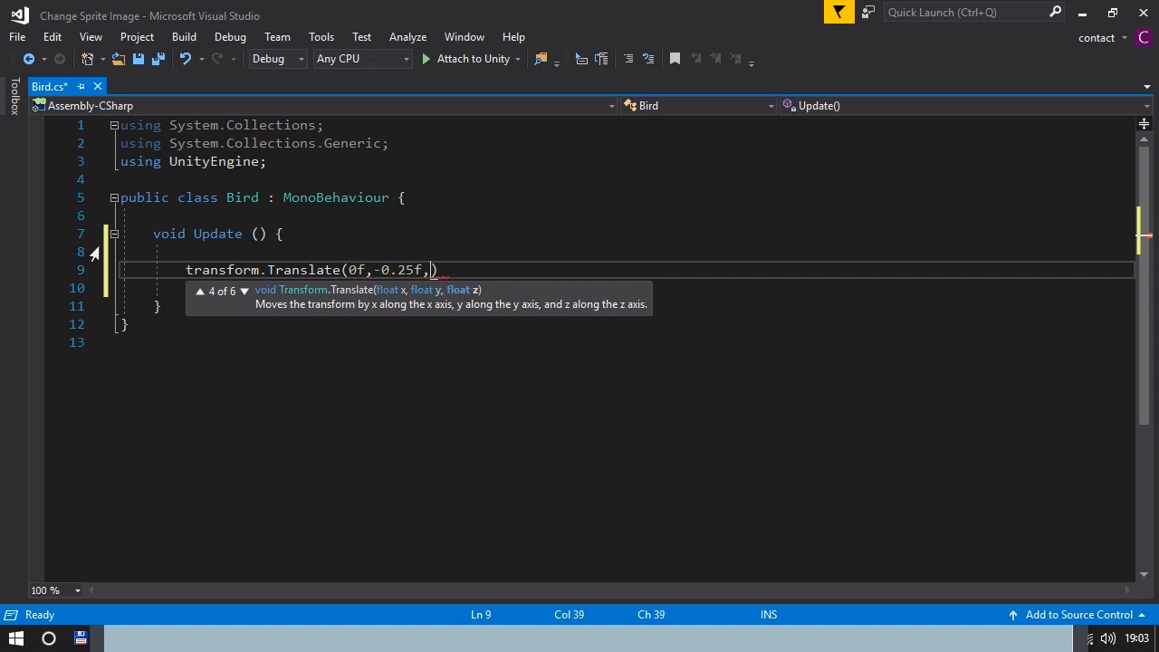
{"action": "type", "text": "0f"}
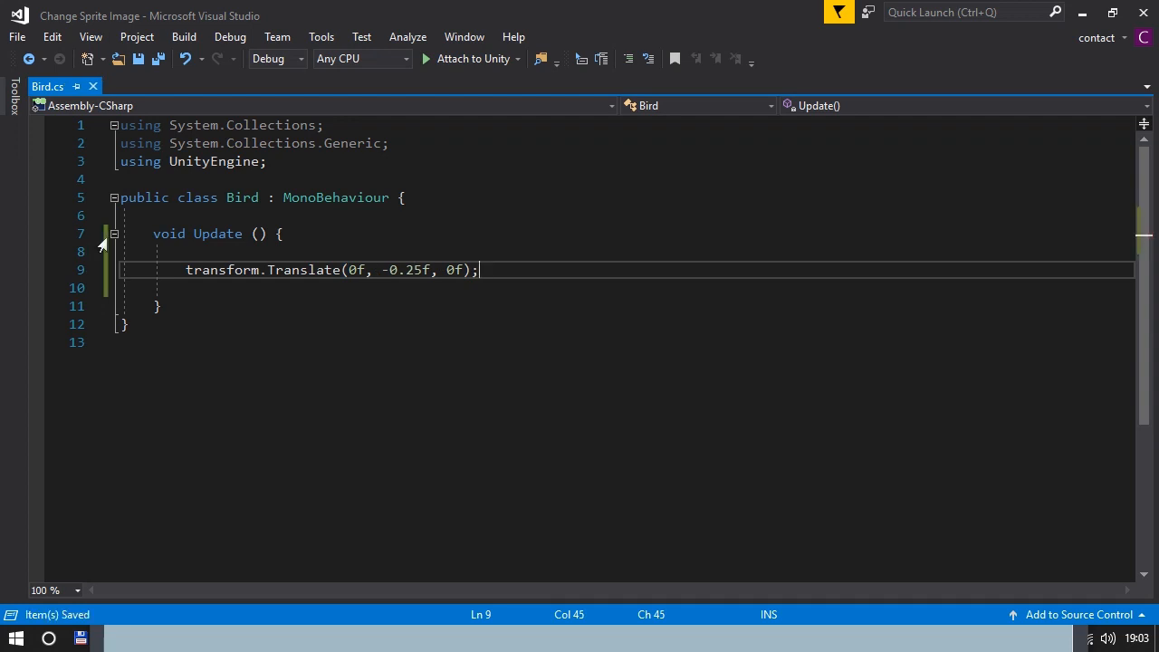
{"action": "mouse_move", "coordinate": [510, 276]}
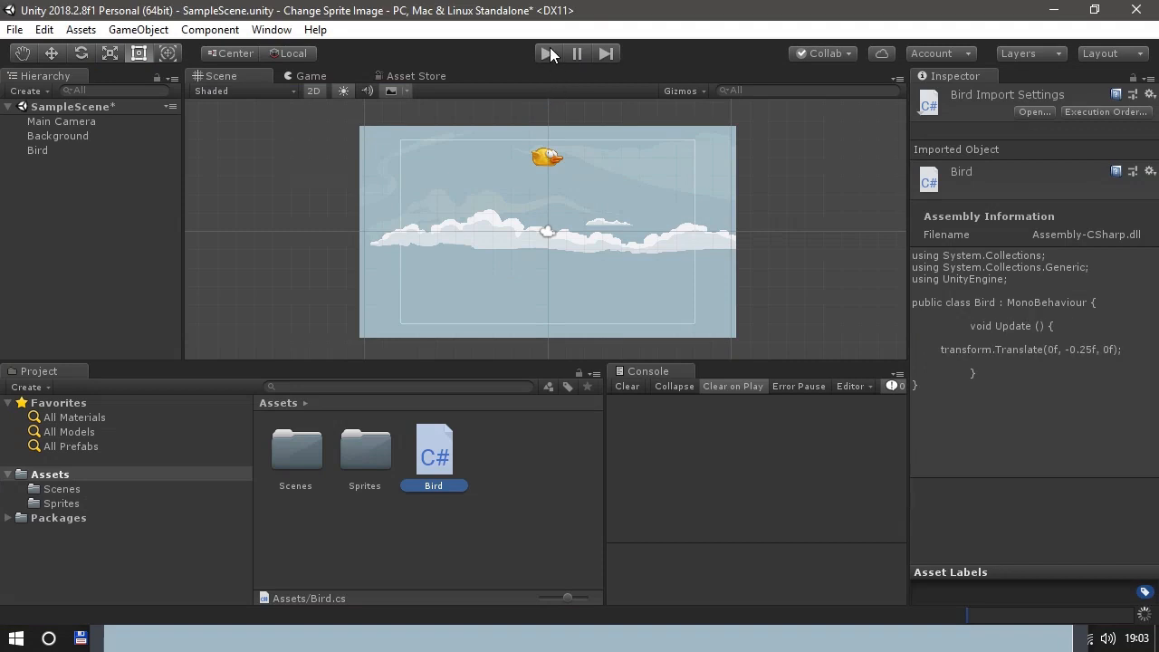
- Play the scene, then select Bird and drag it slightly right with the Move tool
{"action": "left_click", "coordinate": [547, 53]}
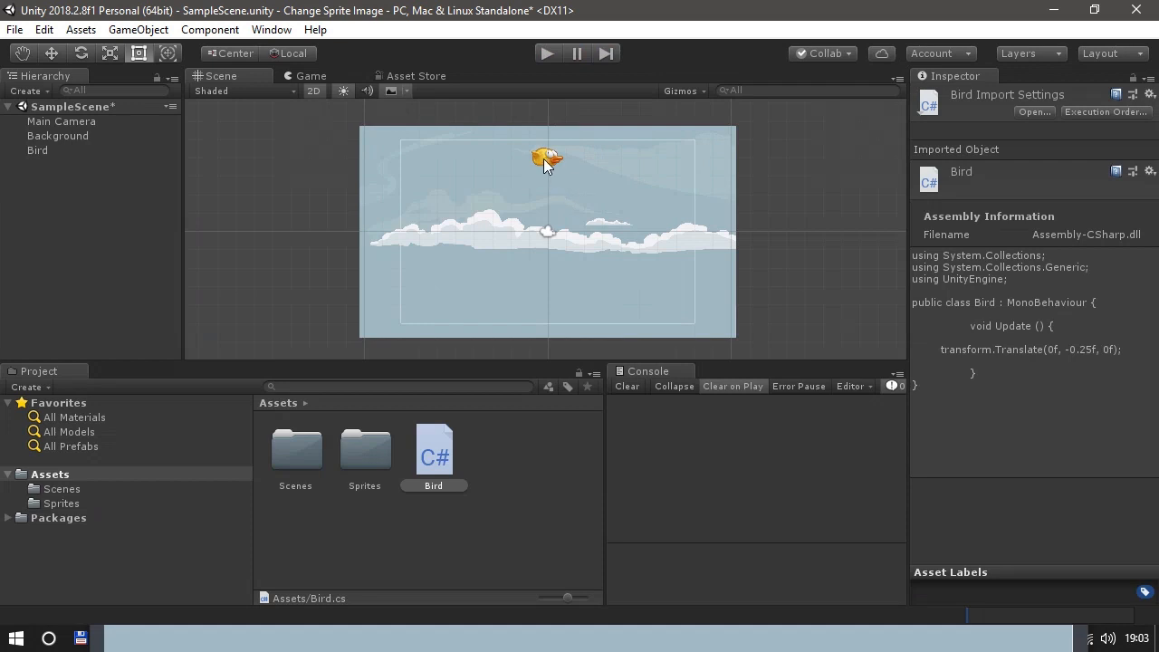
{"action": "left_click", "coordinate": [37, 150]}
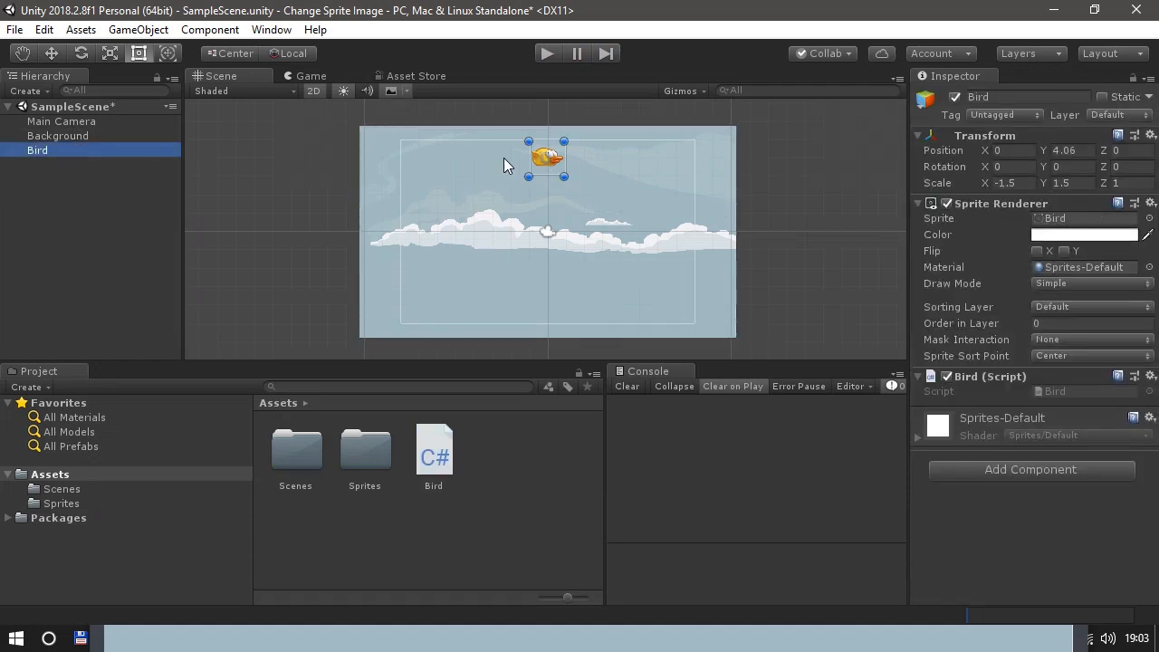
{"action": "left_click", "coordinate": [52, 53]}
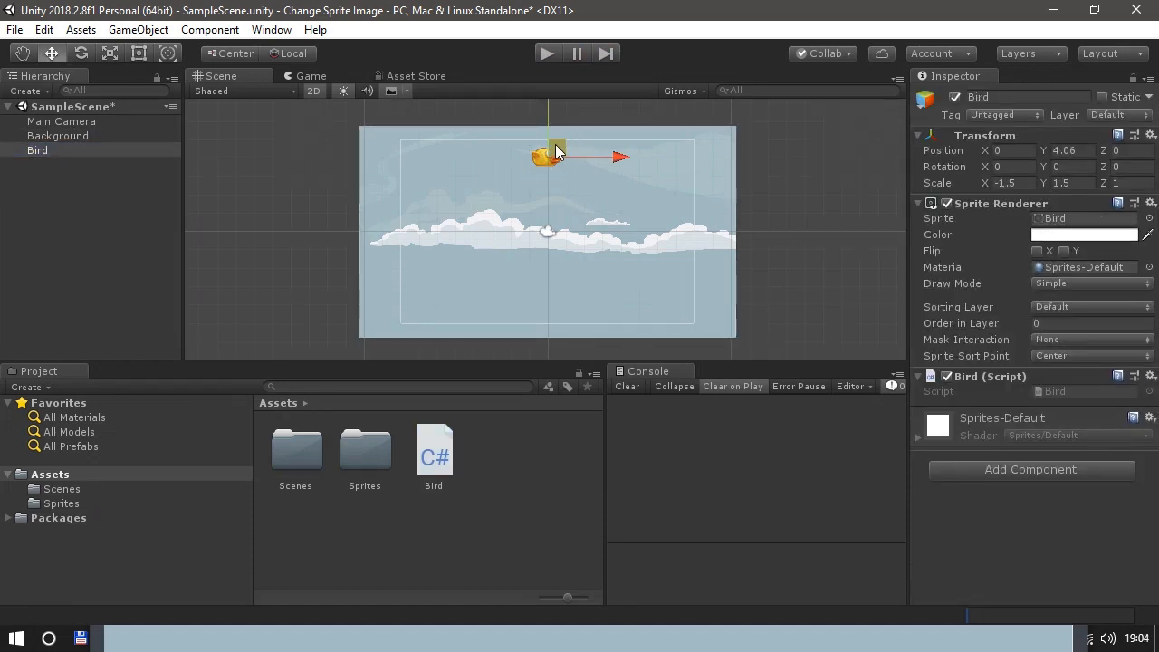
{"action": "left_click_drag", "start_coordinate": [547, 154], "coordinate": [557, 313]}
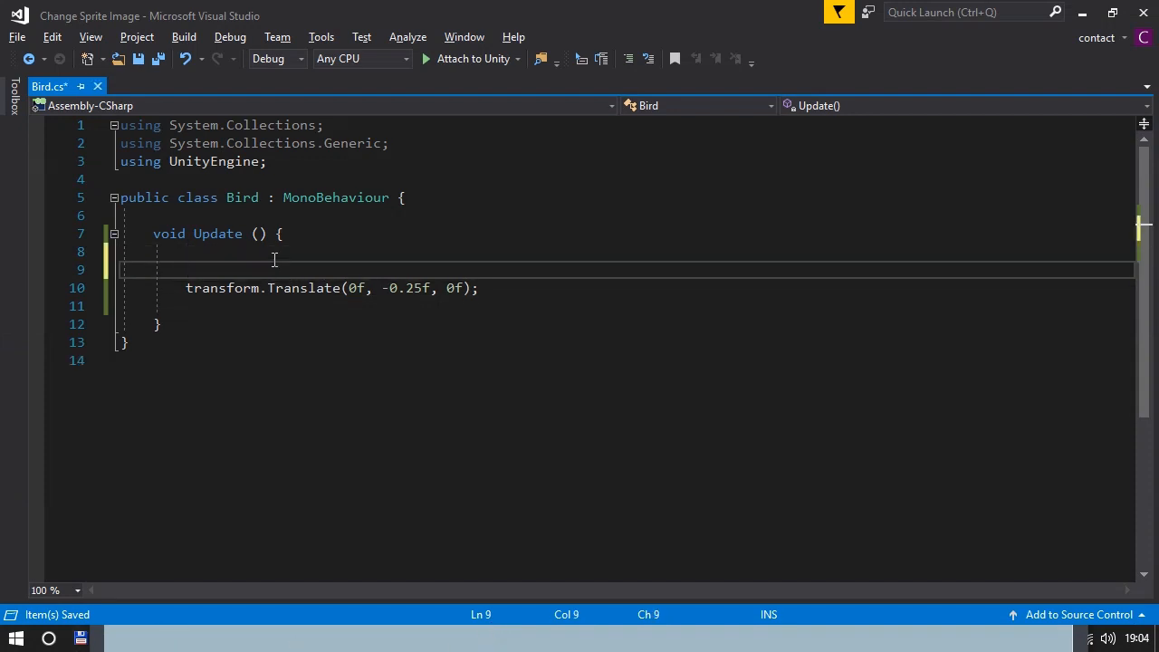
- Put the Translate call inside if (transform.position.y <= -4.53) { } in Update
{"action": "type", "text": "if"}
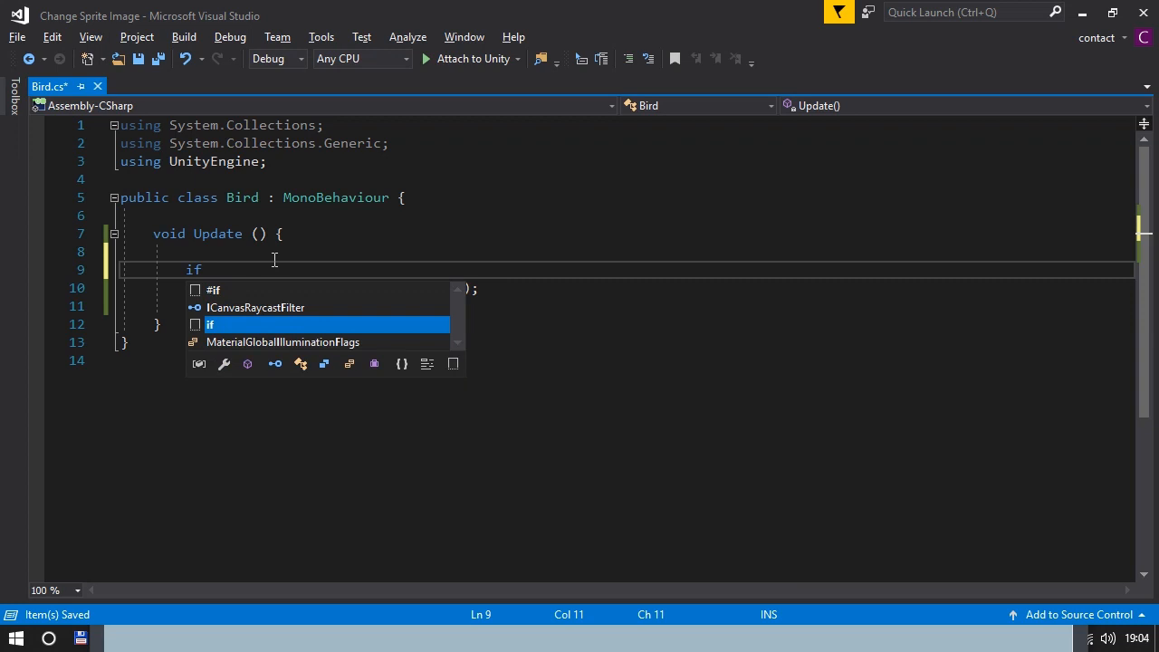
{"action": "type", "text": "(tr"}
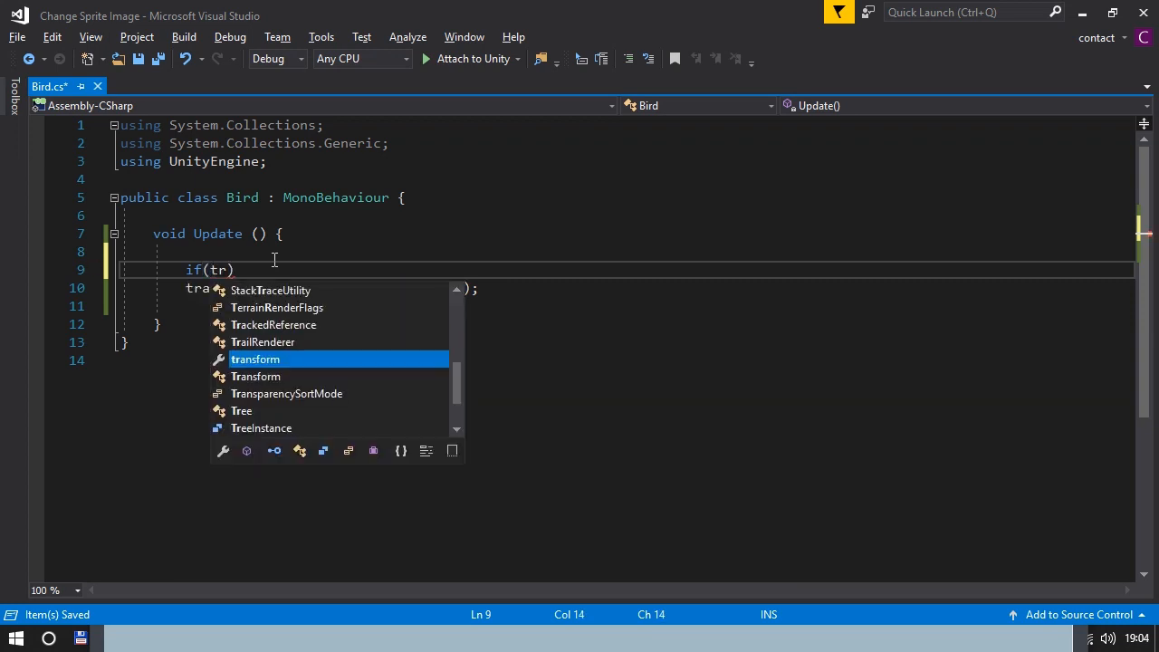
{"action": "type", "text": "ansform.position.y"}
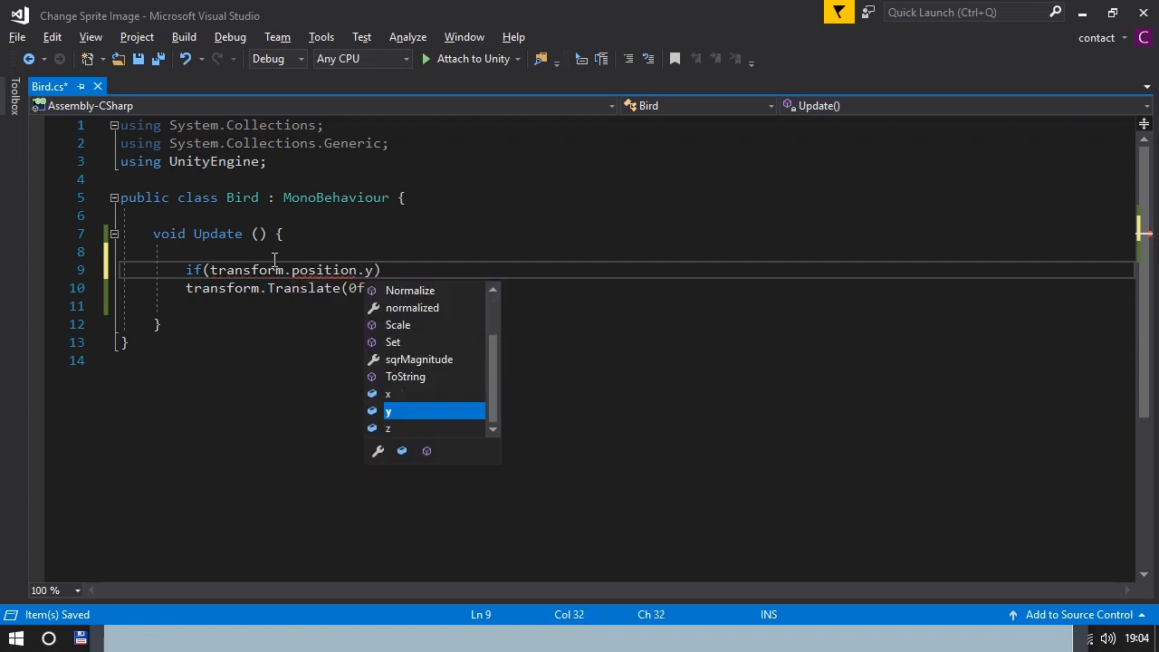
{"action": "type", "text": "<"}
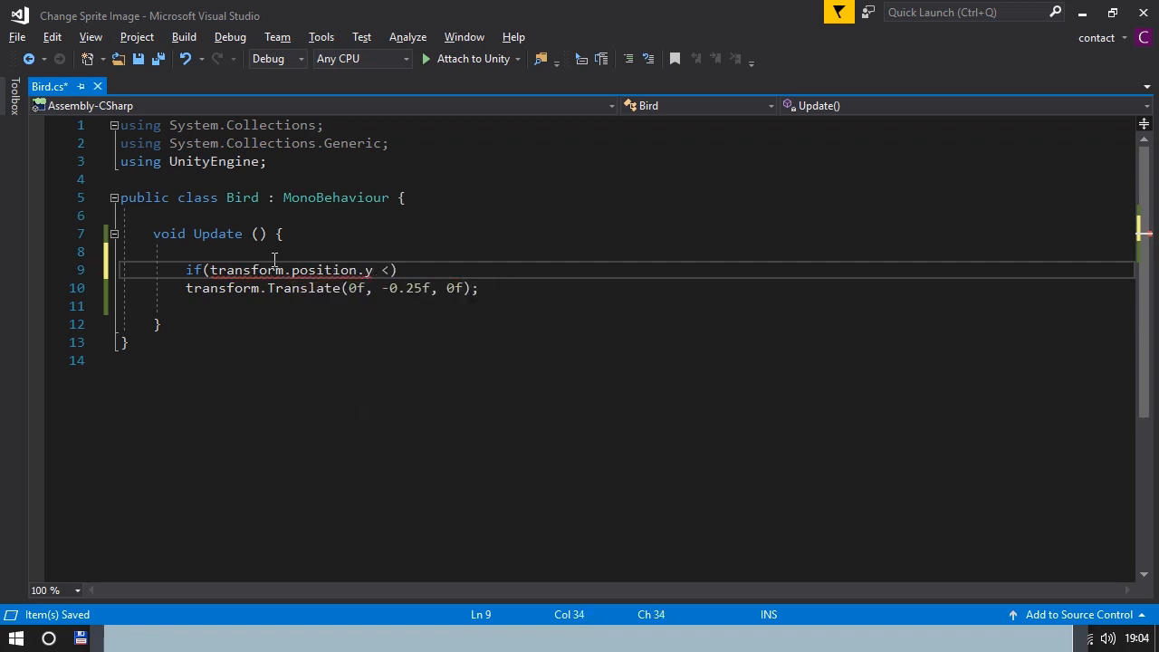
{"action": "type", "text": "="}
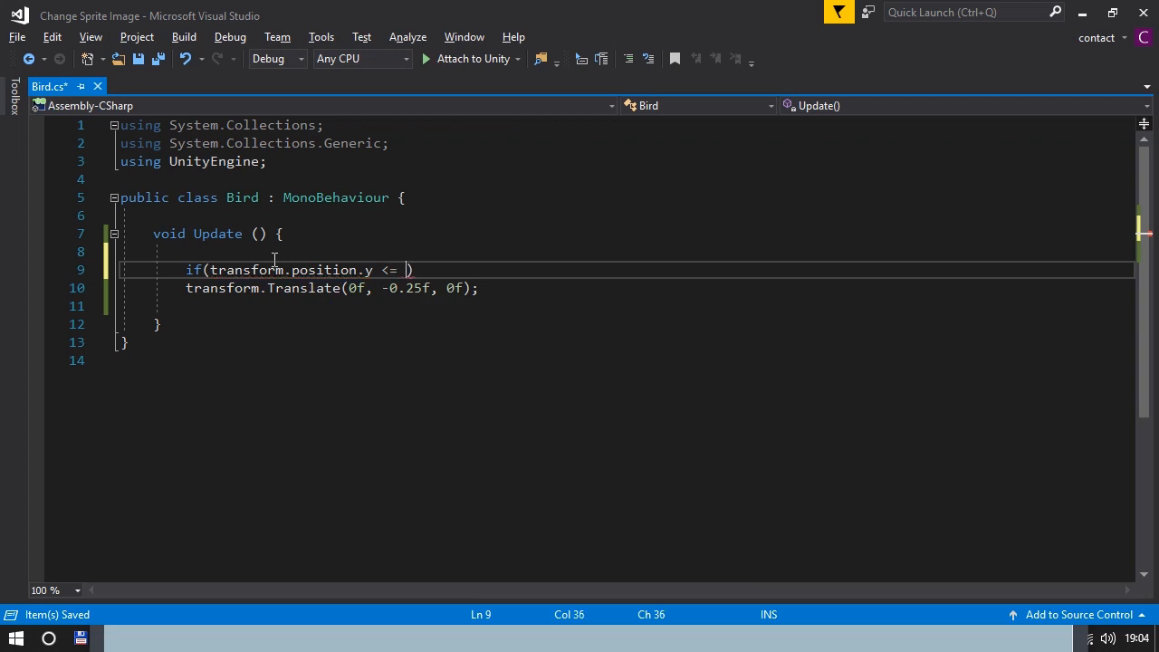
{"action": "type", "text": "-4.53"}
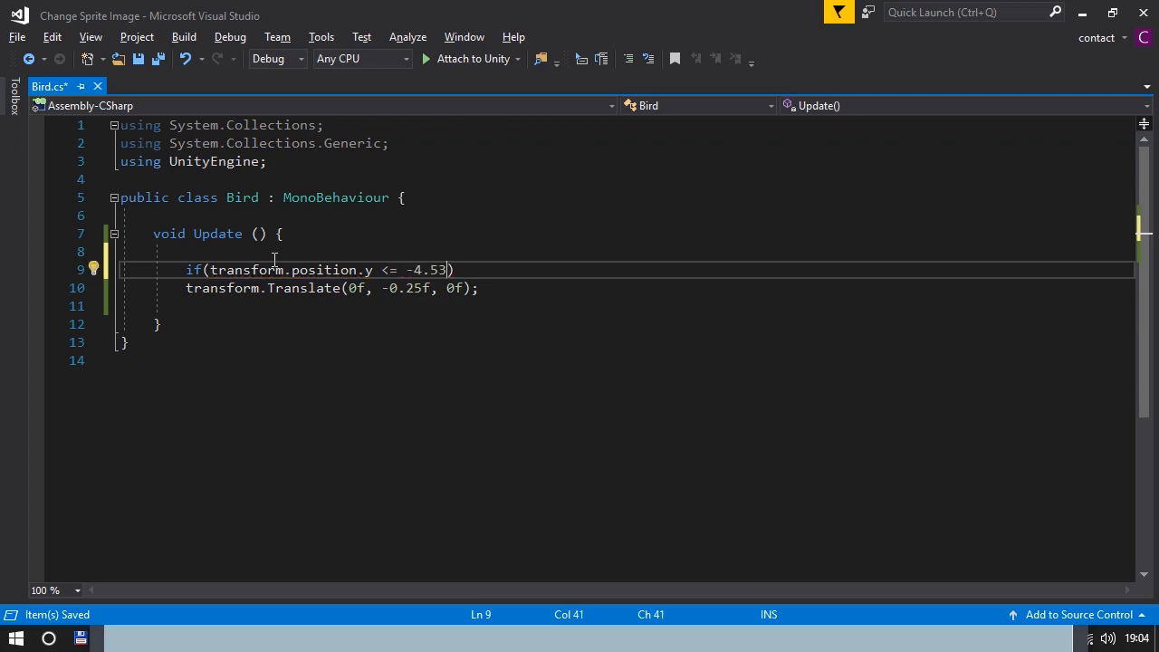
{"action": "type", "text": "{ }"}
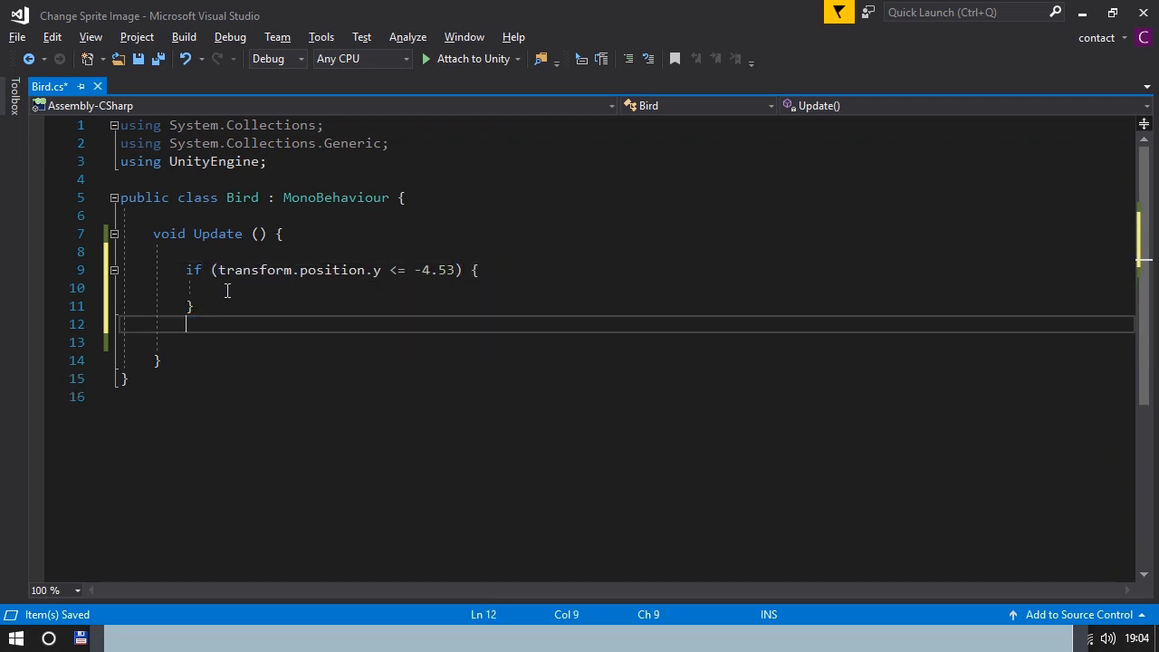
{"action": "type", "text": "transform.Translate(0f, -0.25f, 0f);"}
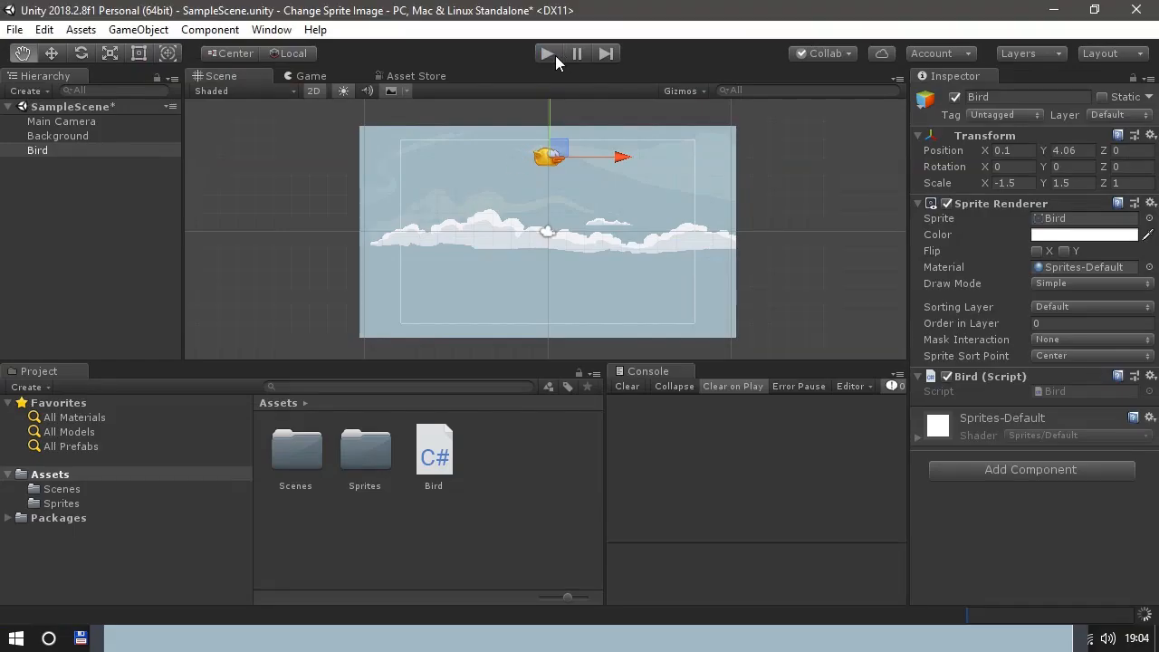
{"action": "left_click", "coordinate": [547, 54]}
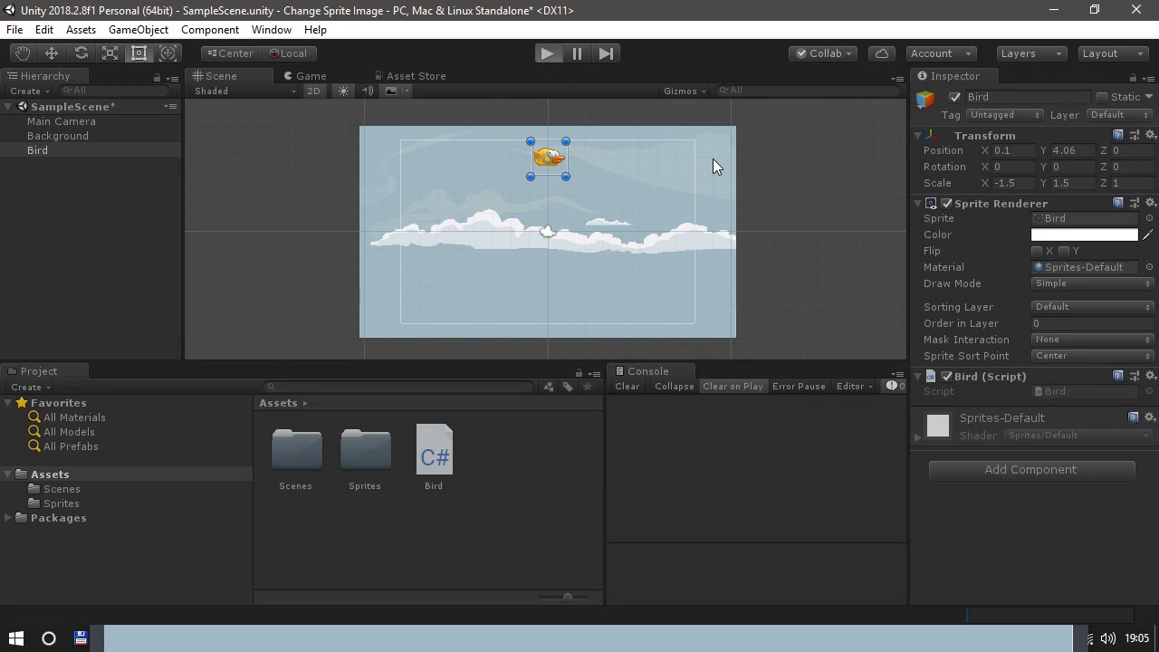
{"action": "left_click", "coordinate": [547, 53]}
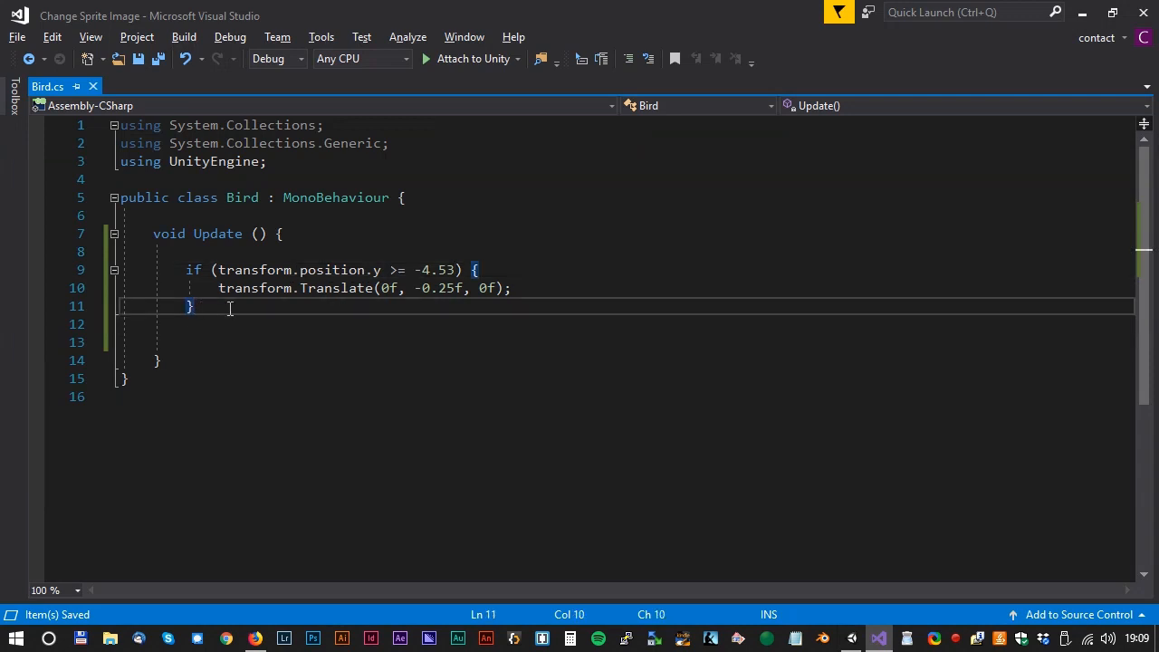
- Add an else branch setting GetComponent<SpriteRenderer>().sprite to DeadBird
{"action": "type", "text": "else {"}
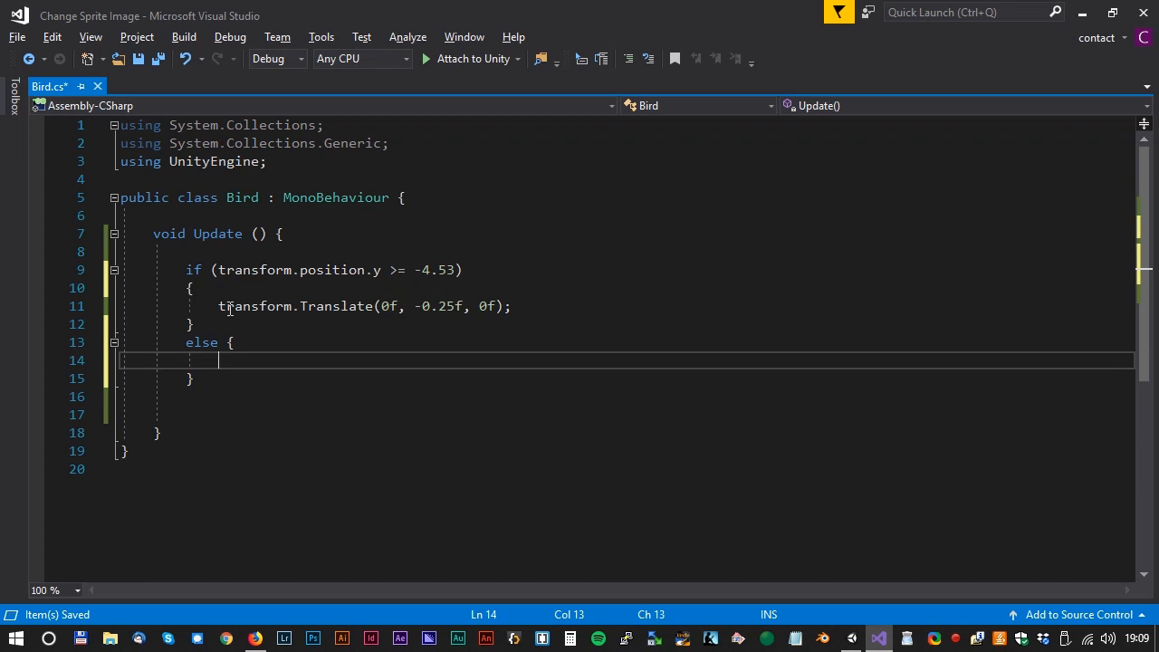
{"action": "type", "text": "this"}
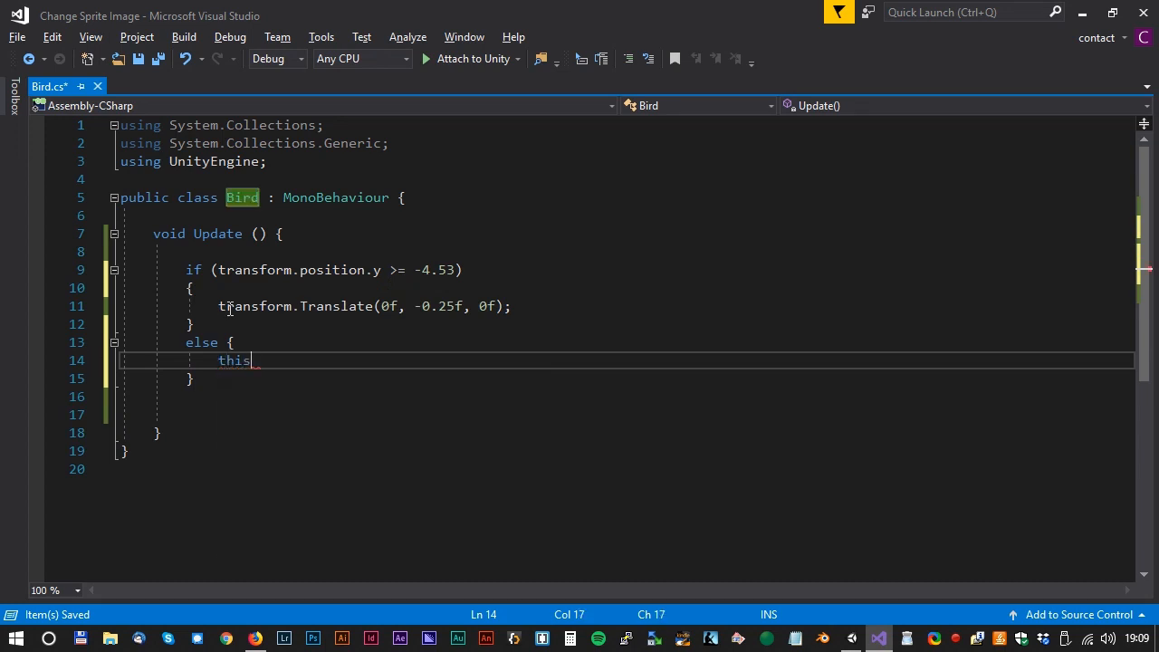
{"action": "type", "text": ".gameObject.GetComponent"}
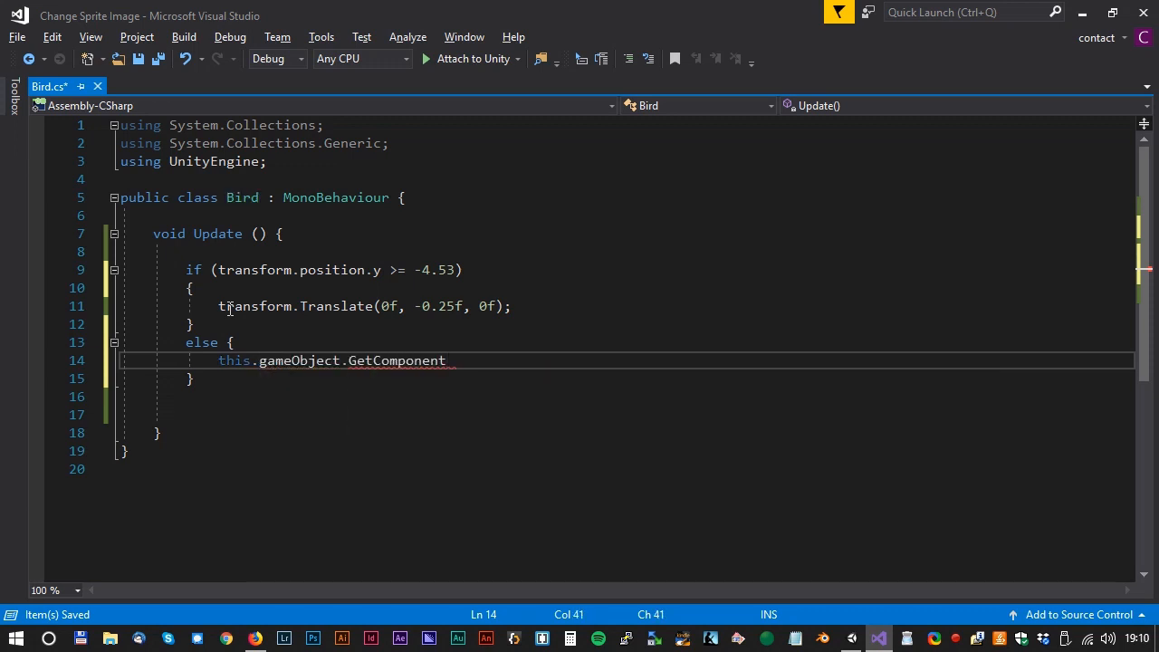
{"action": "double_click", "coordinate": [396, 360]}
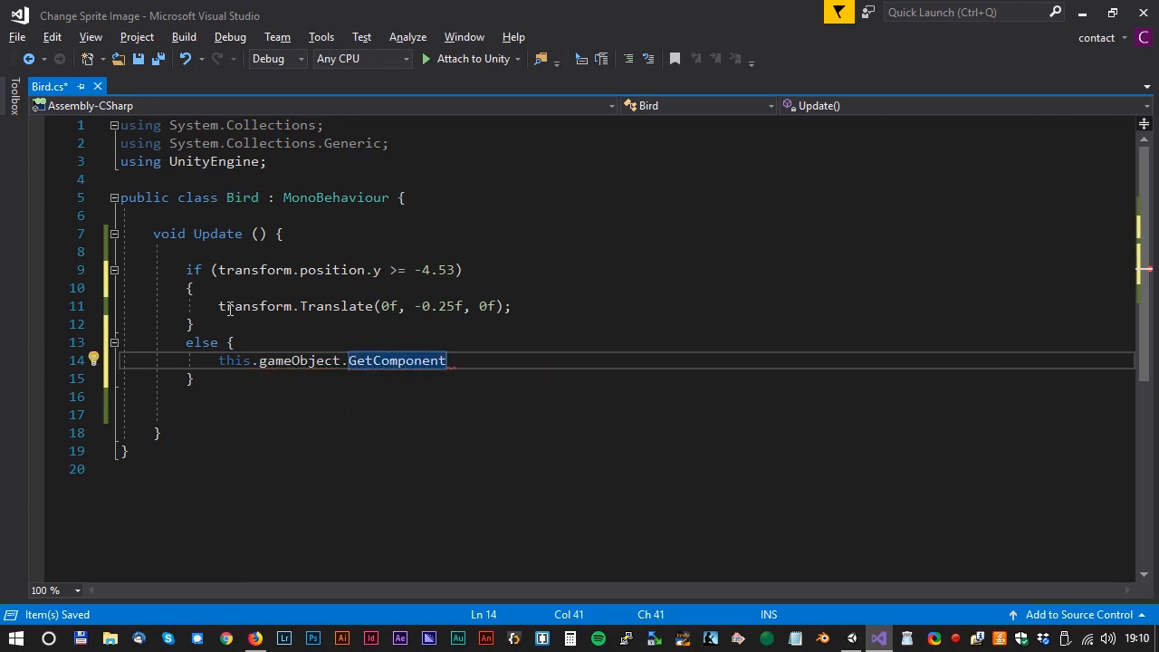
{"action": "type", "text": "<Spr>"}
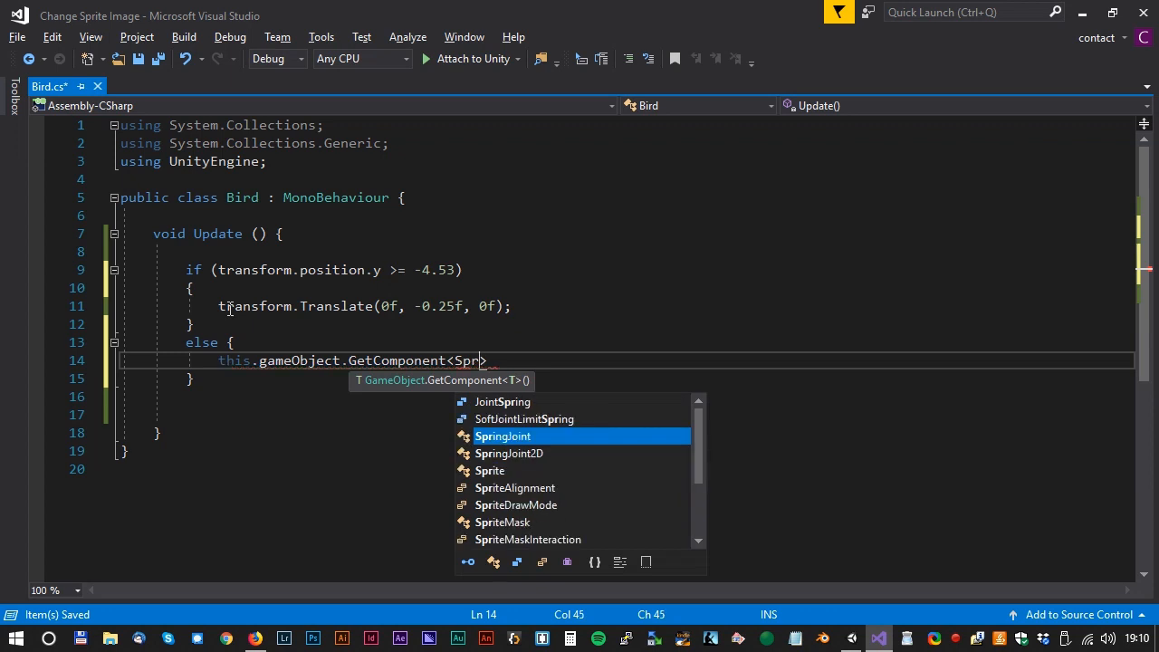
{"action": "type", "text": "iter"}
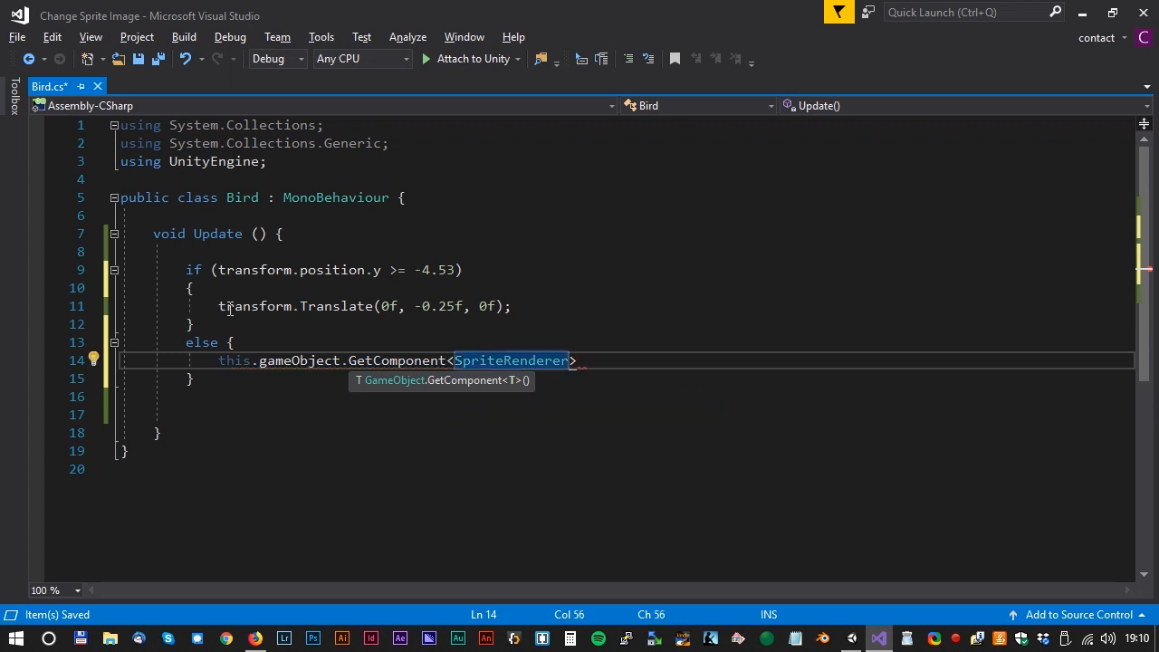
{"action": "type", "text": "()"}
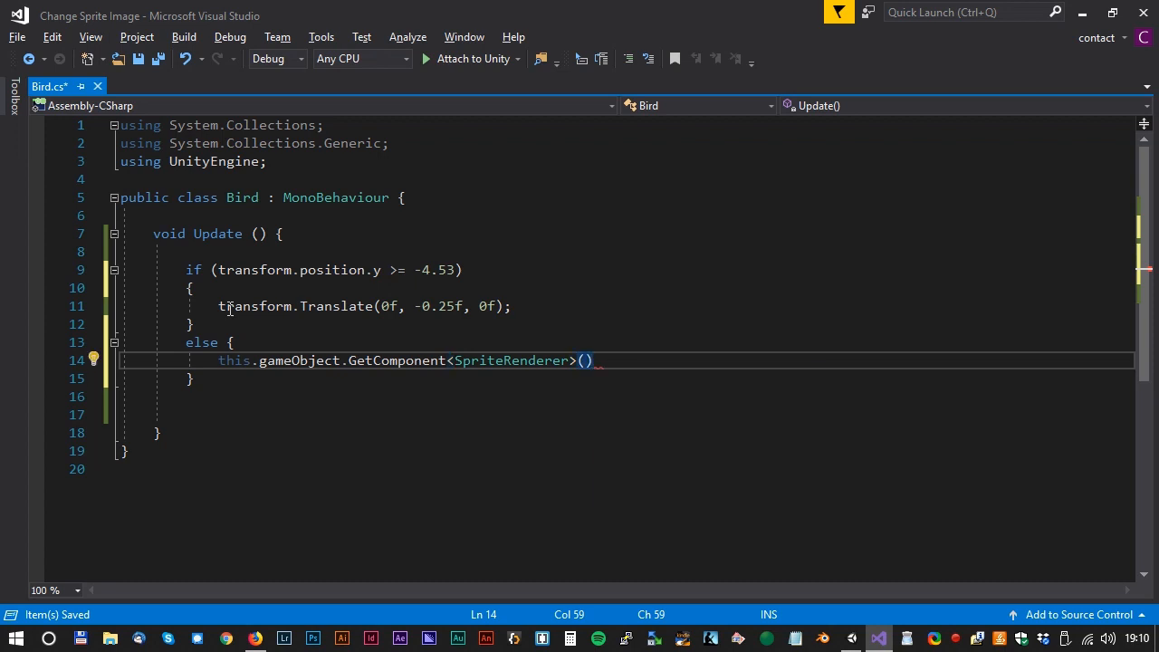
{"action": "type", "text": ".sprite ="}
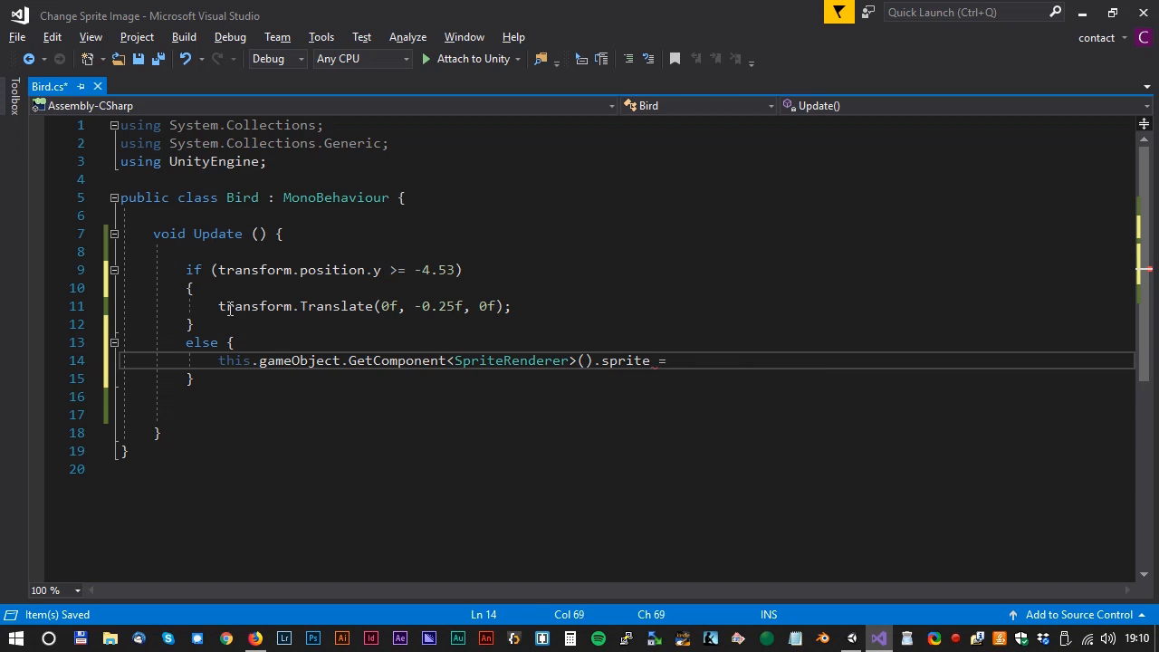
{"action": "type", "text": "DeadB"}
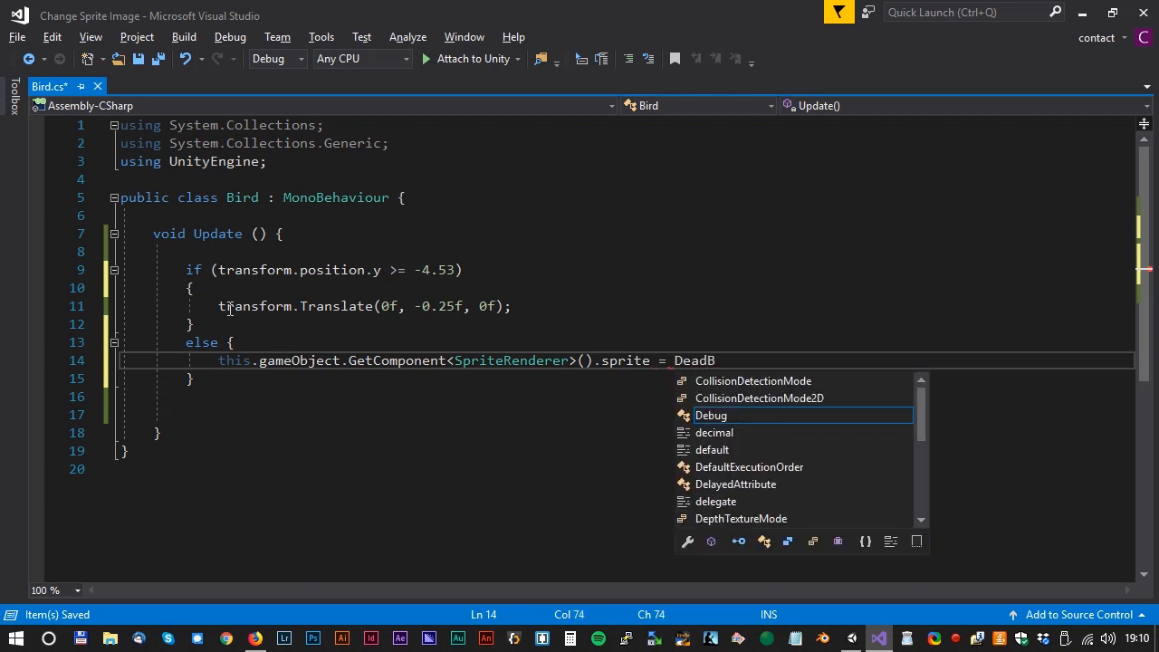
{"action": "type", "text": "ird;"}
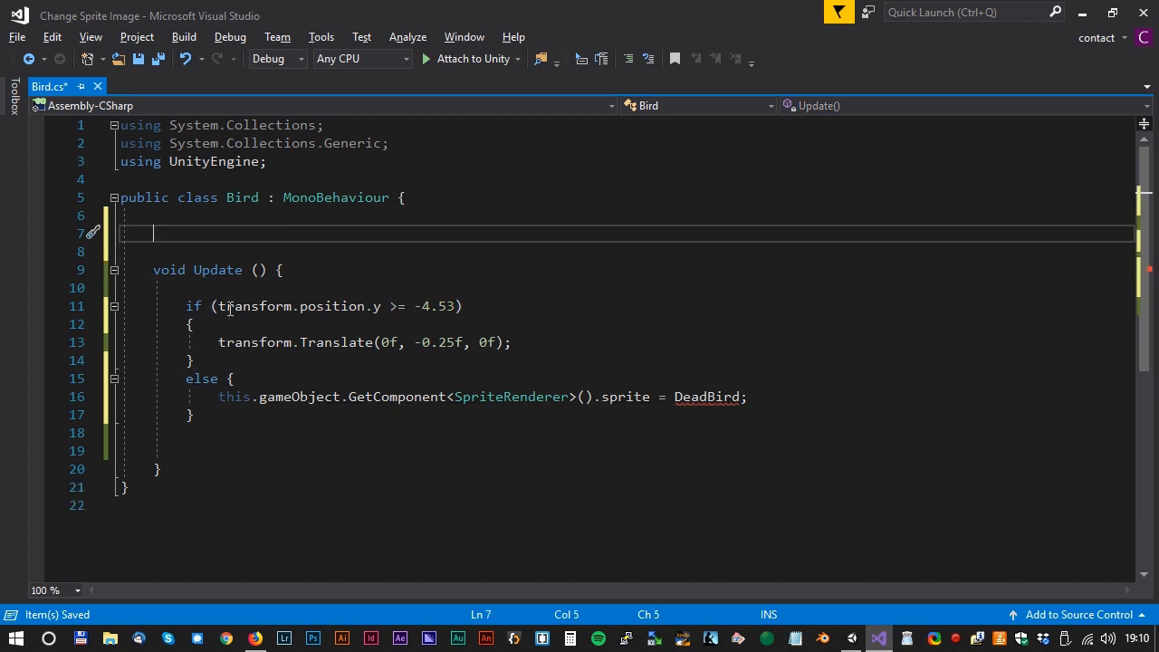
- Declare a public Sprite DeadBird field above Update, then return to Unity
{"action": "type", "text": "public"}
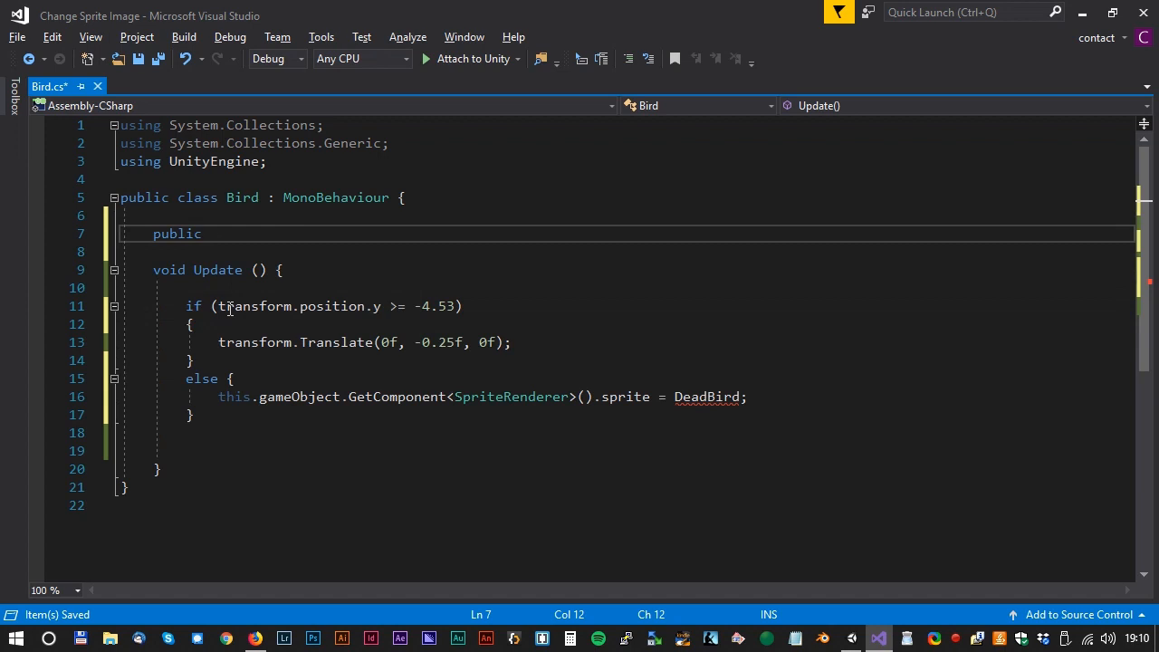
{"action": "type", "text": "Sprite"}
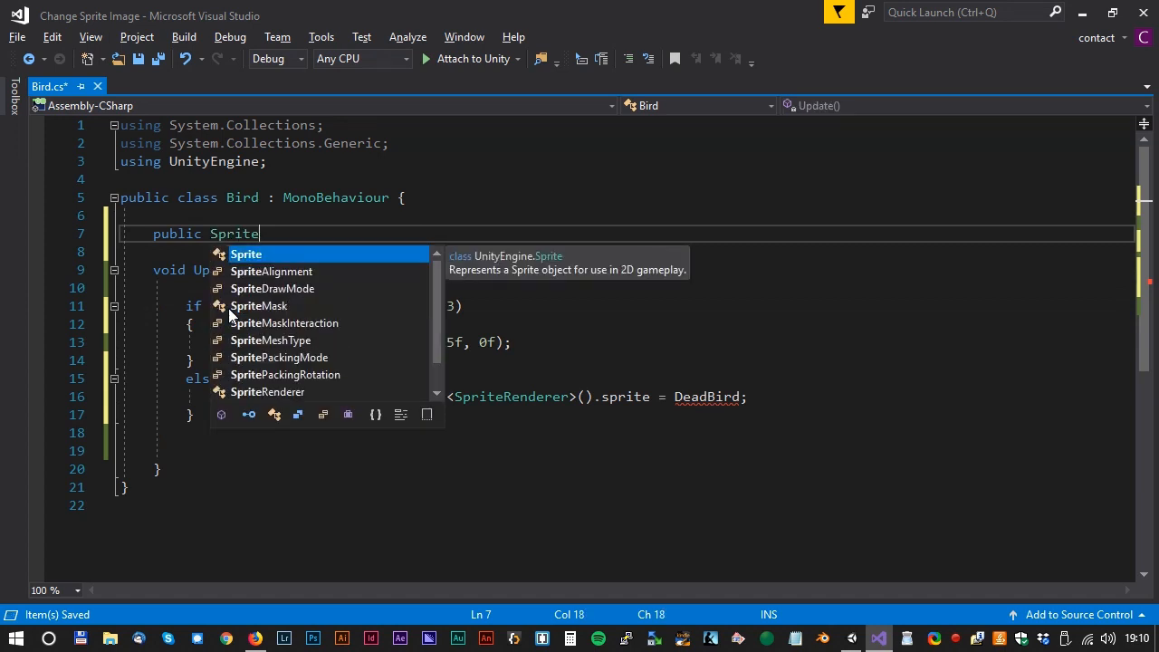
{"action": "type", "text": "DeadBird;"}
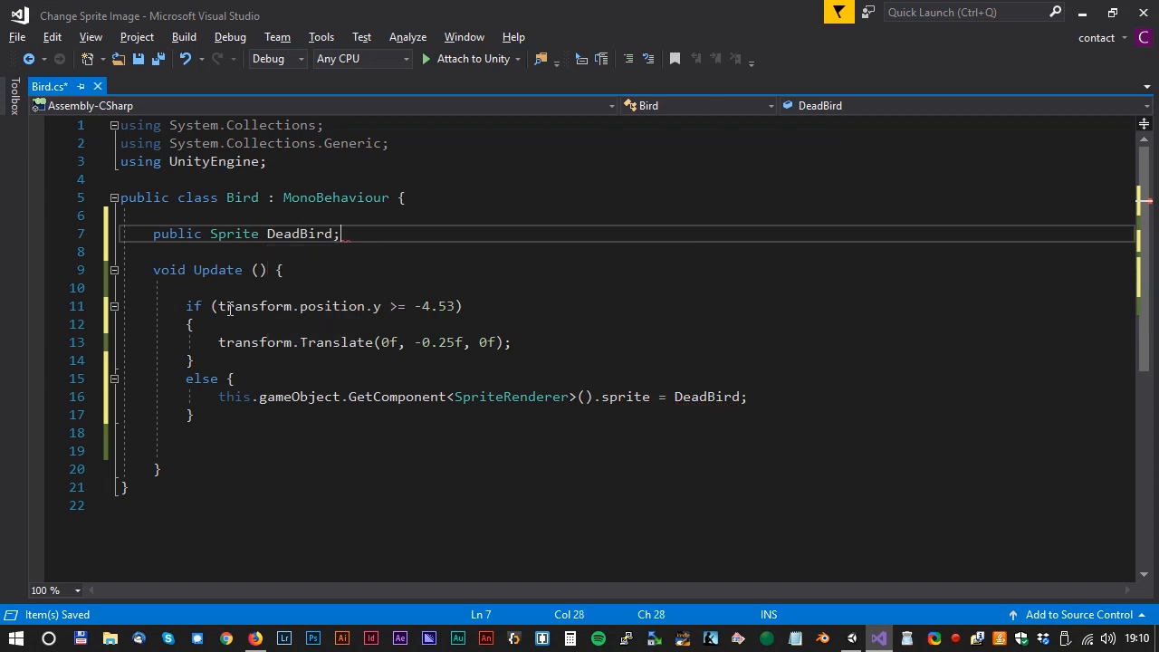
{"action": "double_click", "coordinate": [706, 396]}
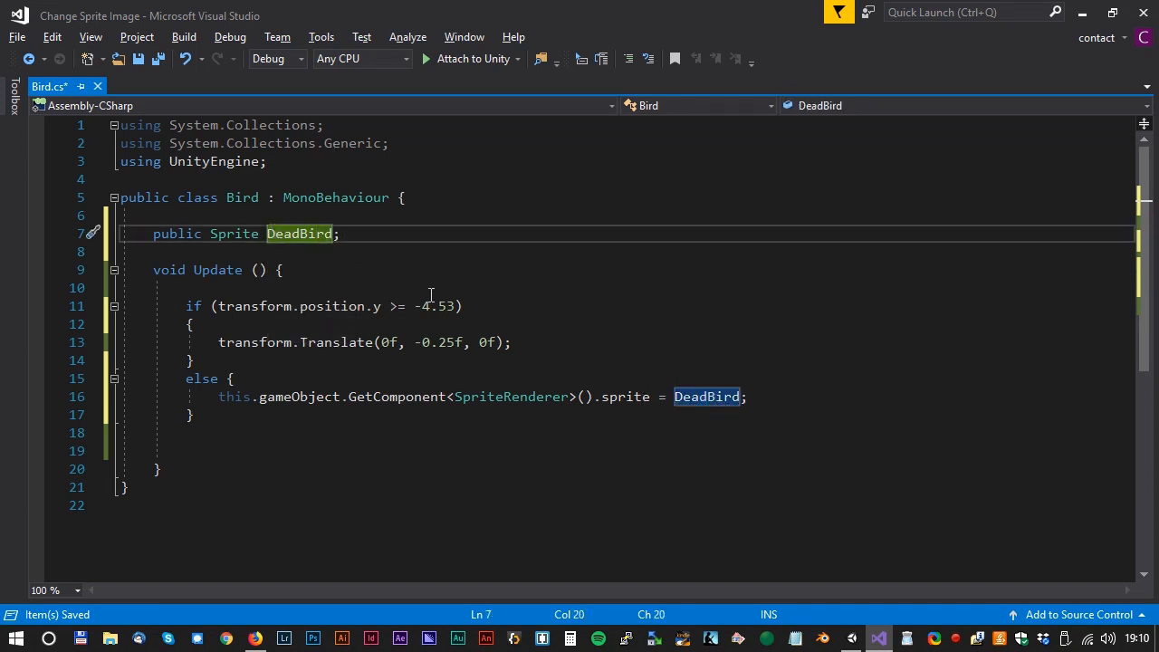
{"action": "left_click", "coordinate": [850, 638]}
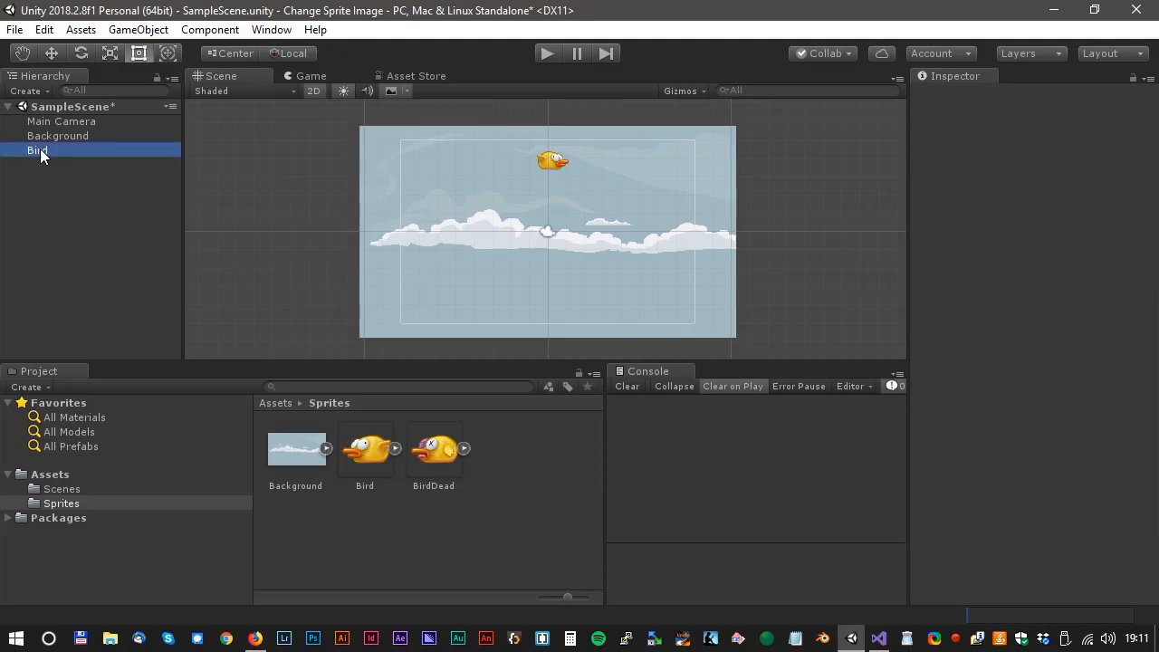
- Assign BirdDead to the Bird script's Dead Bird field and play the scene
{"action": "left_click", "coordinate": [37, 149]}
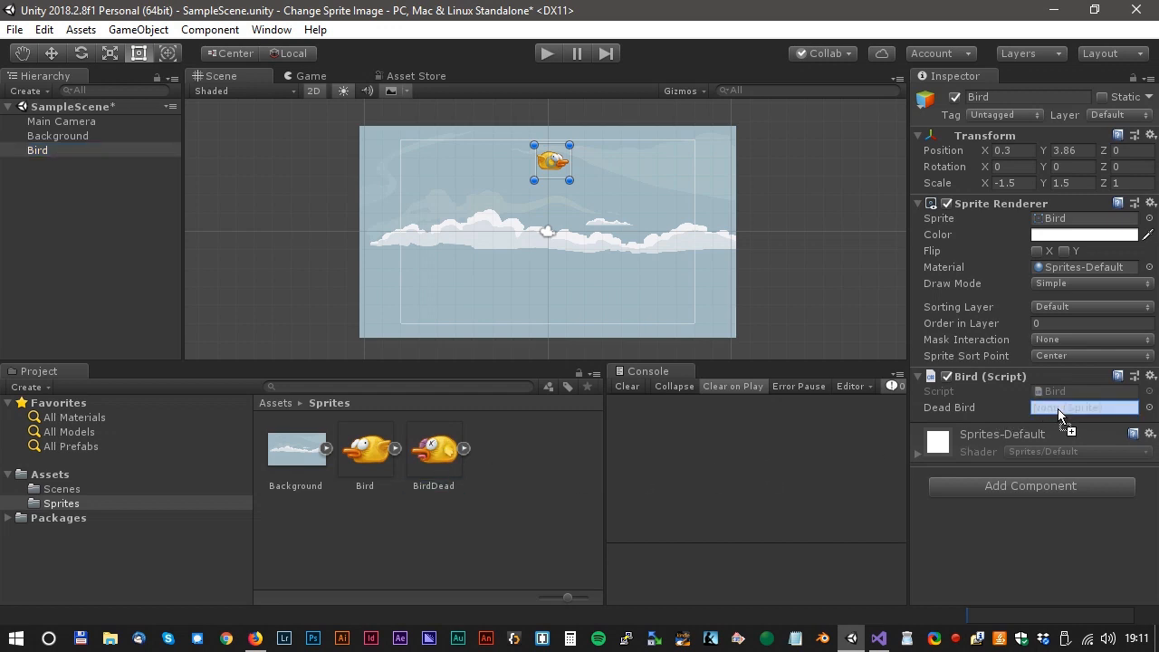
{"action": "left_click", "coordinate": [1084, 407]}
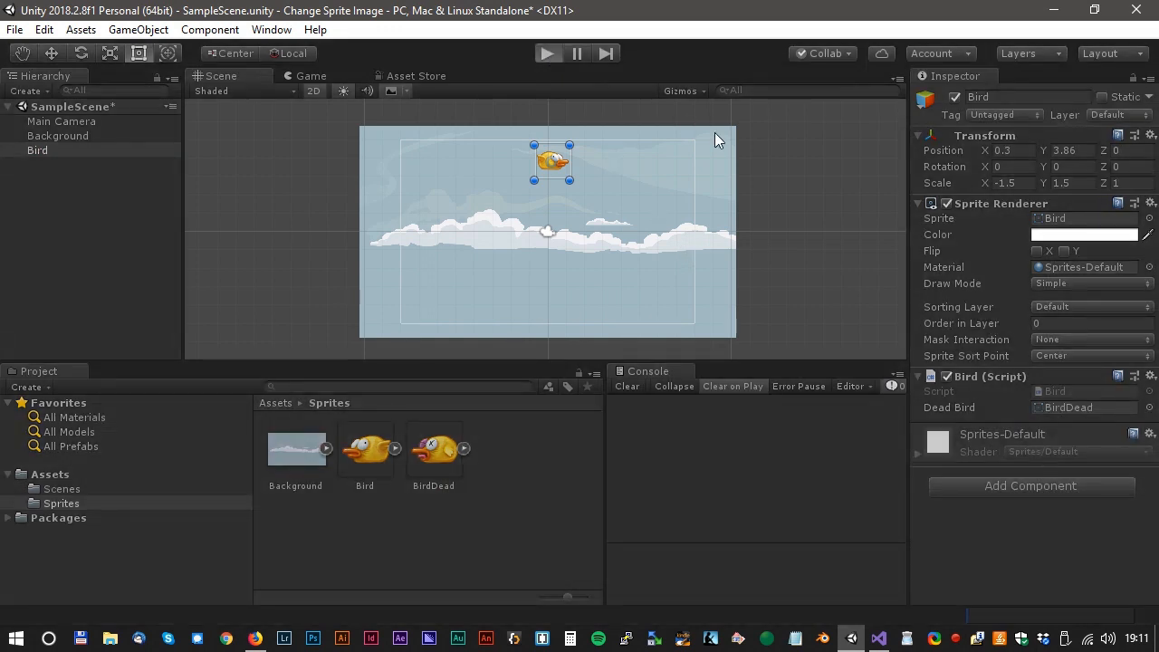
{"action": "left_click", "coordinate": [547, 53]}
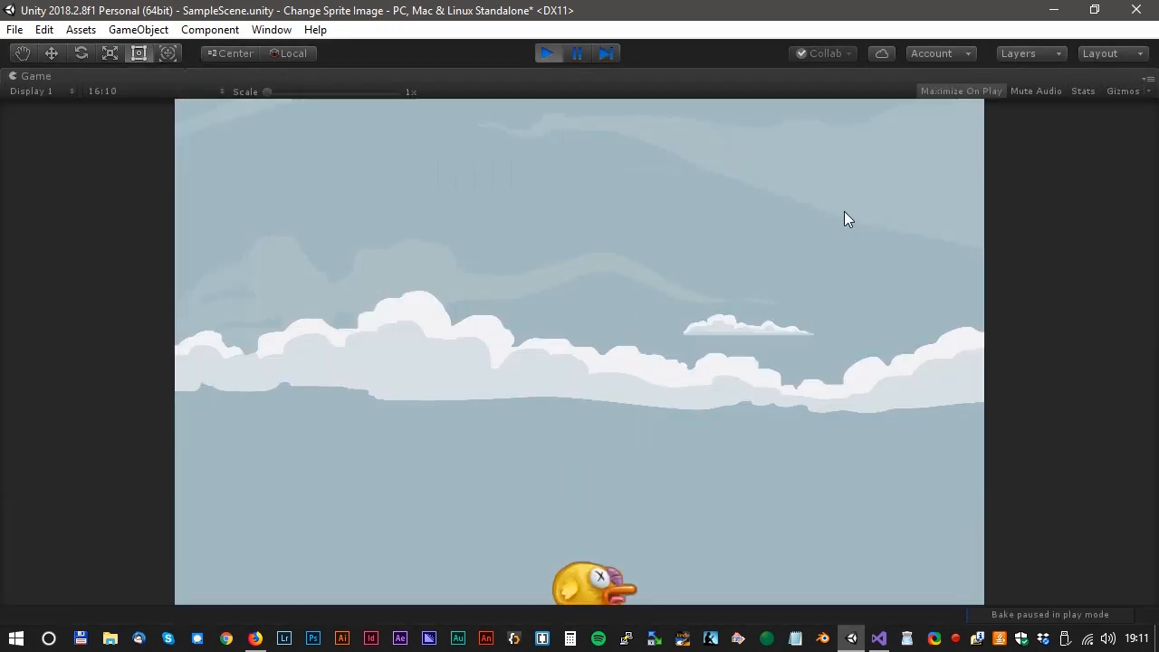